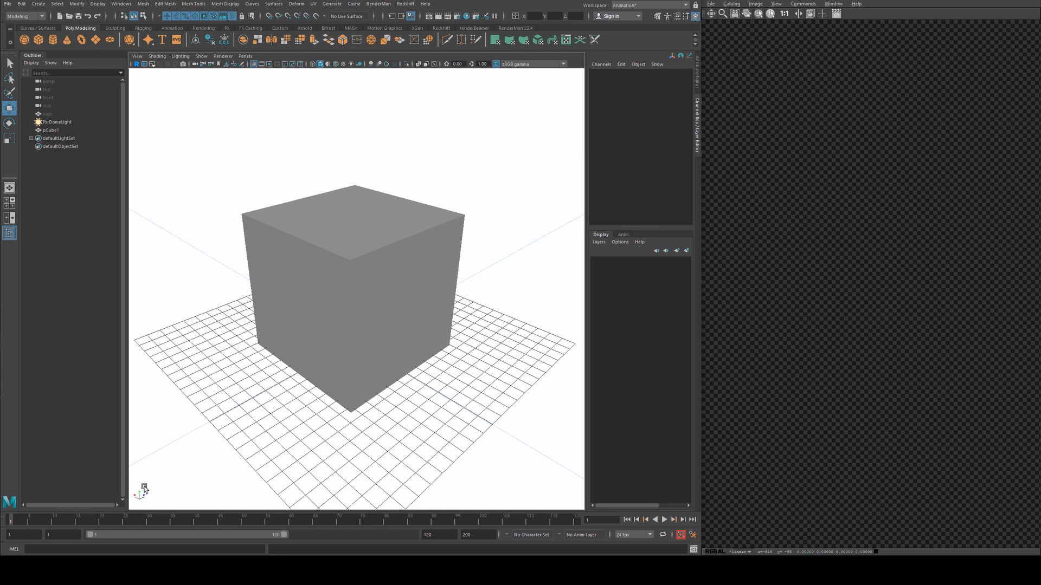
{"action": "mouse_move", "coordinate": [231, 164]}
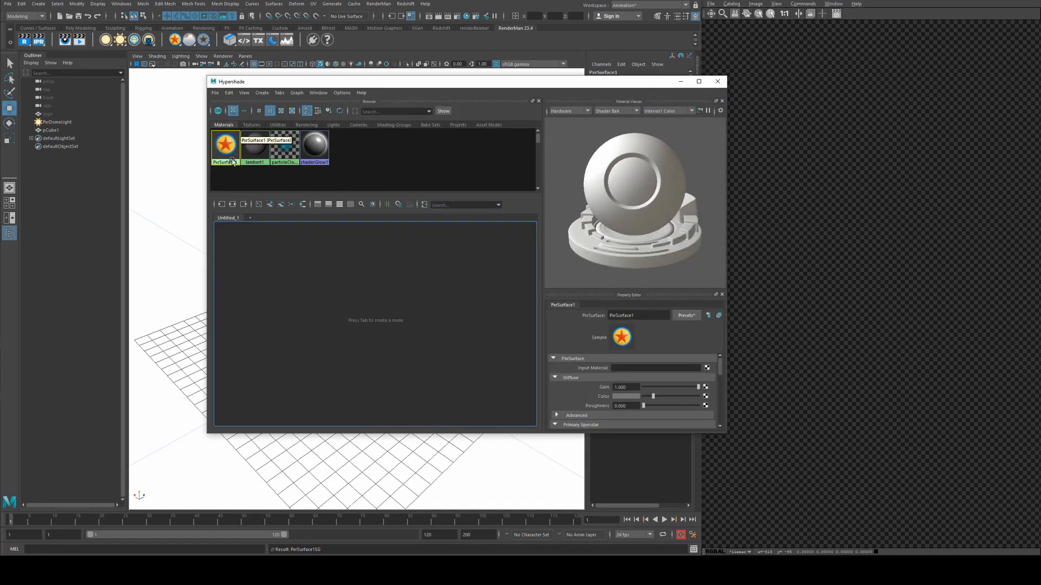
- Graph PxrSurface1's network and connect a new PxrRoundCube's resultRGB to its Diffuse Color
{"action": "double_click", "coordinate": [225, 144]}
{"action": "type", "text": "pxrrou"}
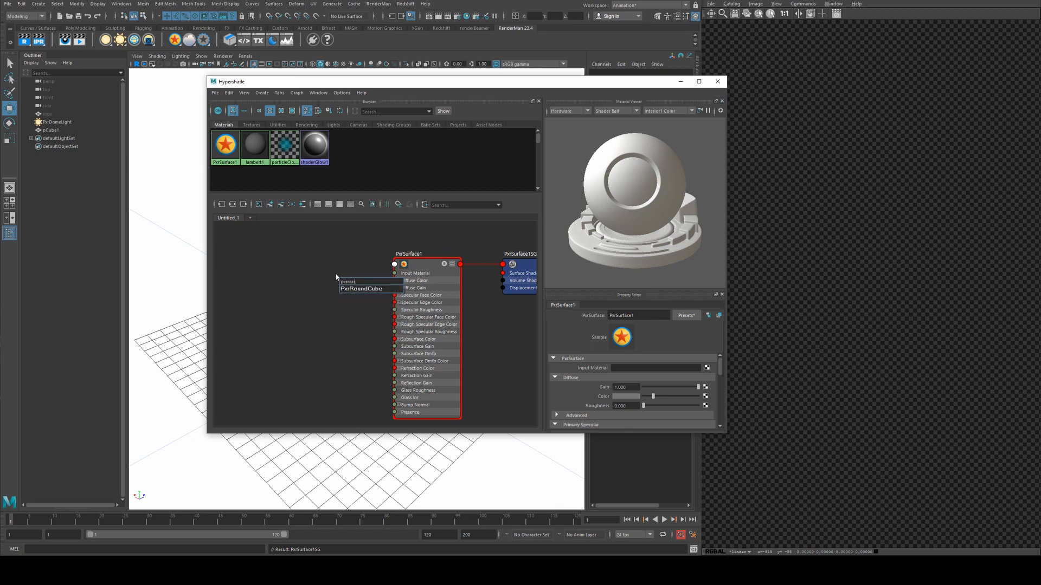
{"action": "left_click", "coordinate": [360, 288]}
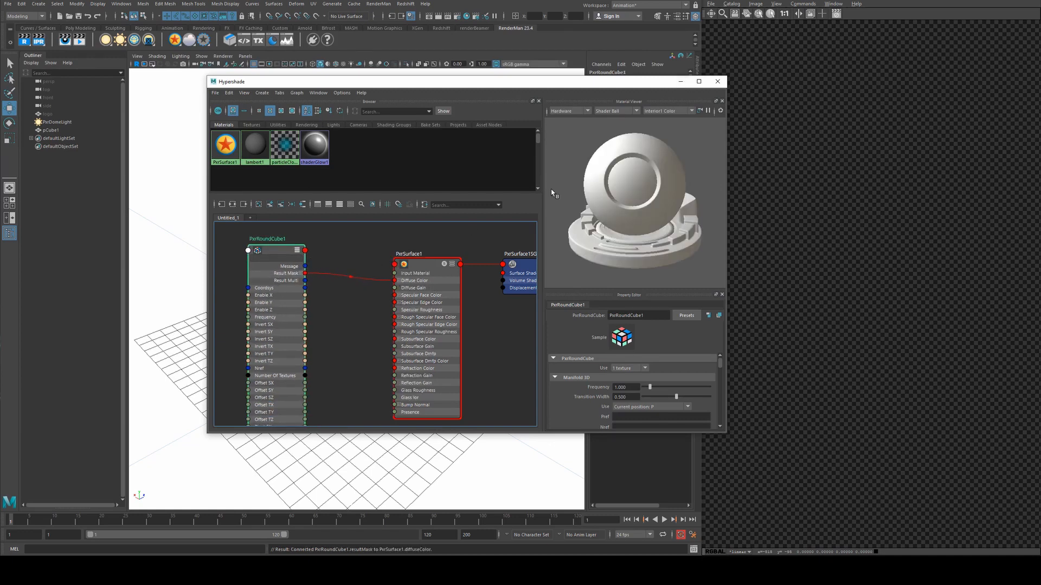
{"action": "left_click", "coordinate": [717, 81]}
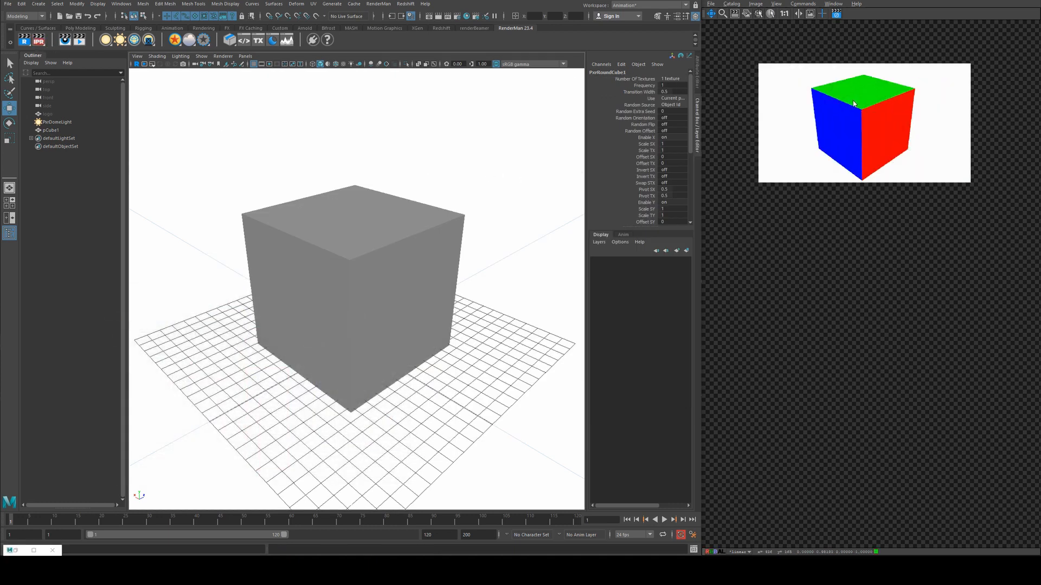
{"action": "mouse_move", "coordinate": [825, 135]}
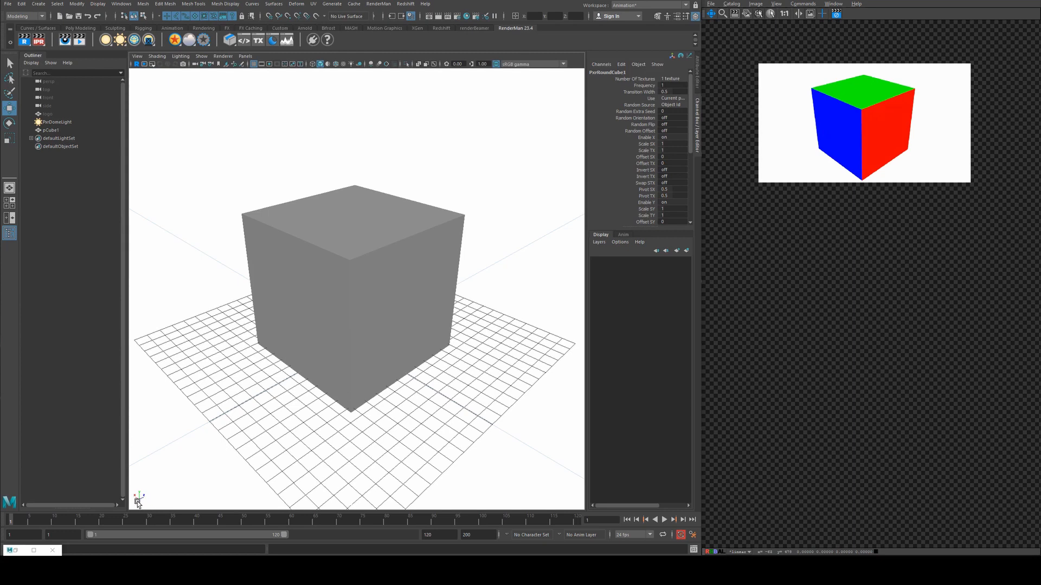
{"action": "mouse_move", "coordinate": [141, 504]}
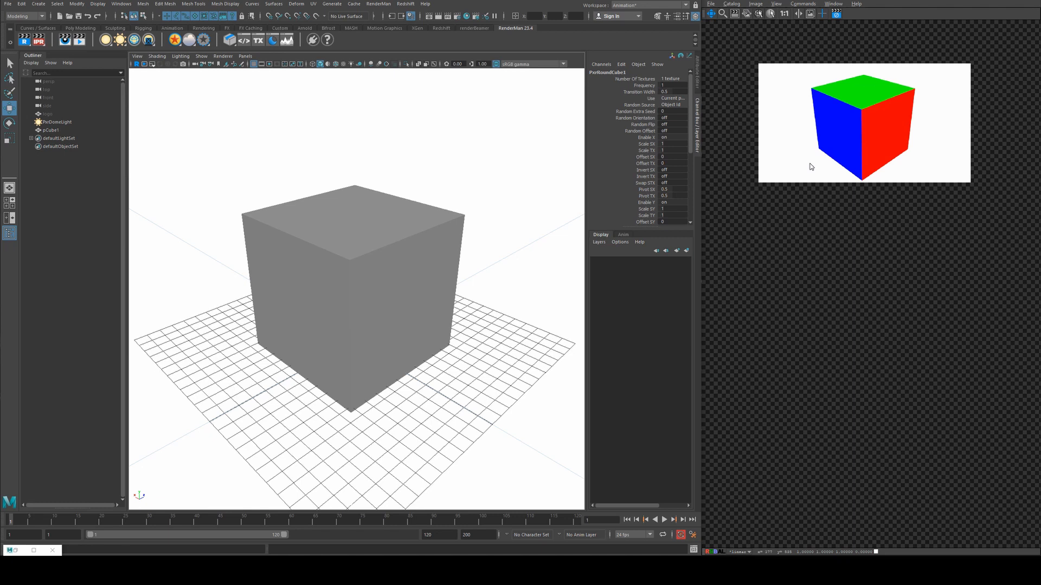
{"action": "mouse_move", "coordinate": [860, 88]}
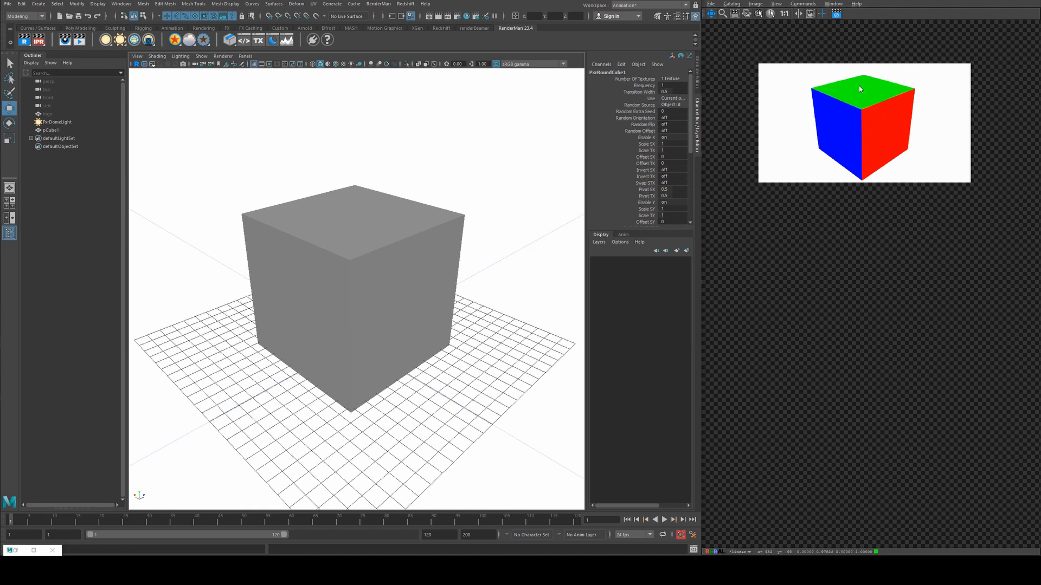
{"action": "mouse_move", "coordinate": [883, 4]}
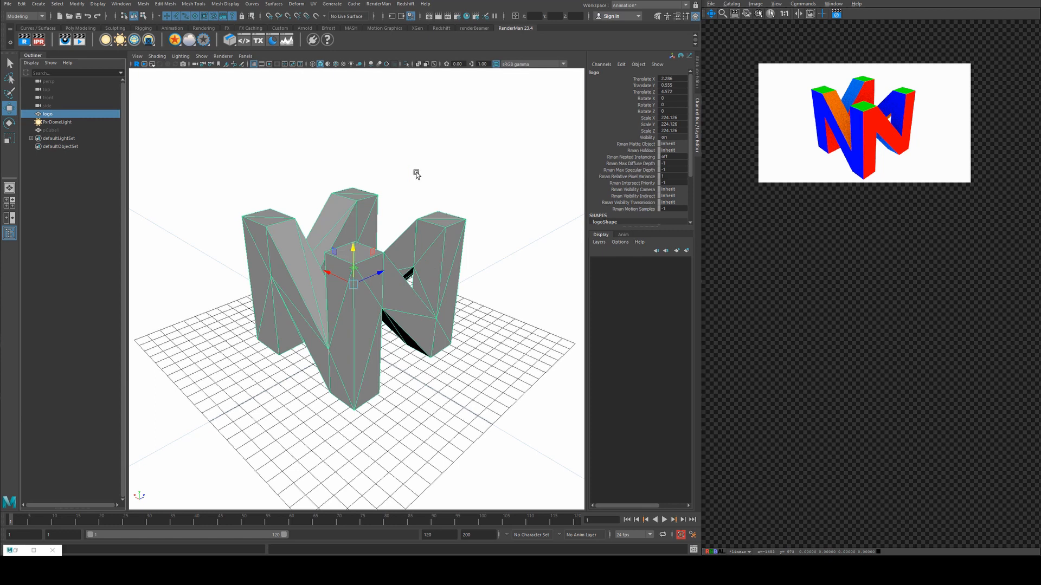
{"action": "mouse_move", "coordinate": [727, 197]}
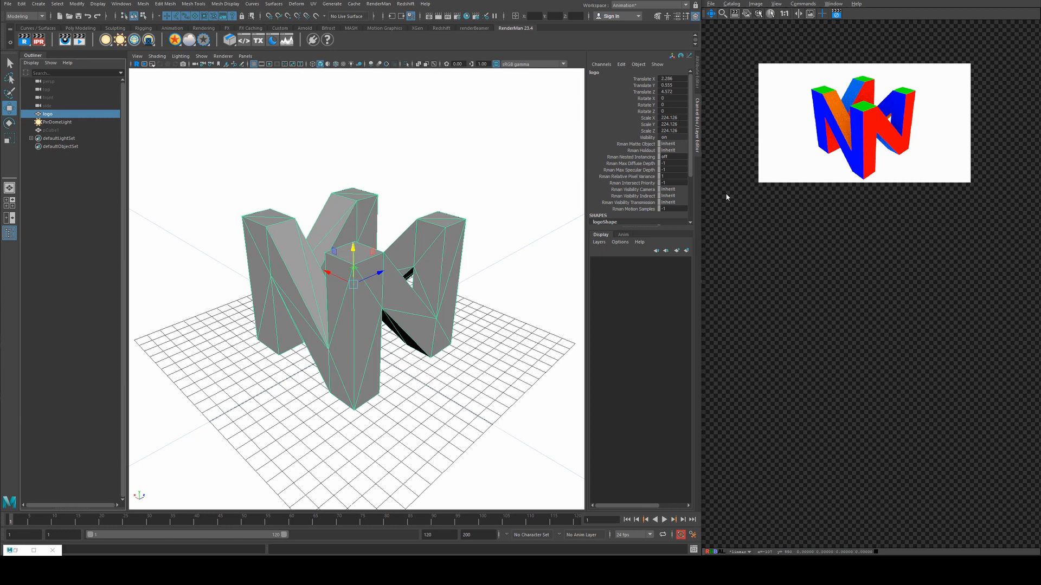
{"action": "mouse_move", "coordinate": [468, 285]}
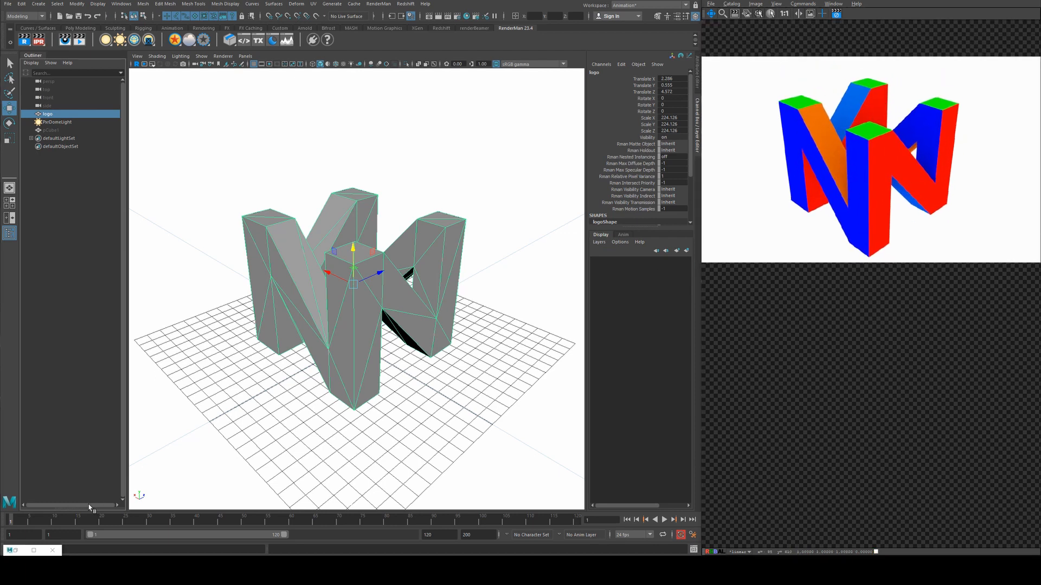
{"action": "mouse_move", "coordinate": [219, 463]}
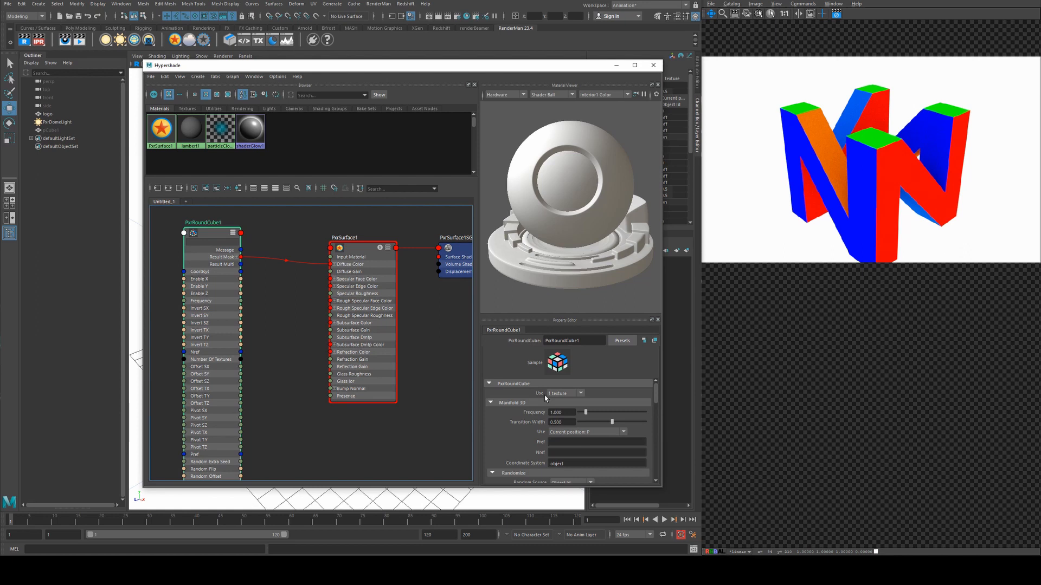
{"action": "mouse_move", "coordinate": [591, 379]}
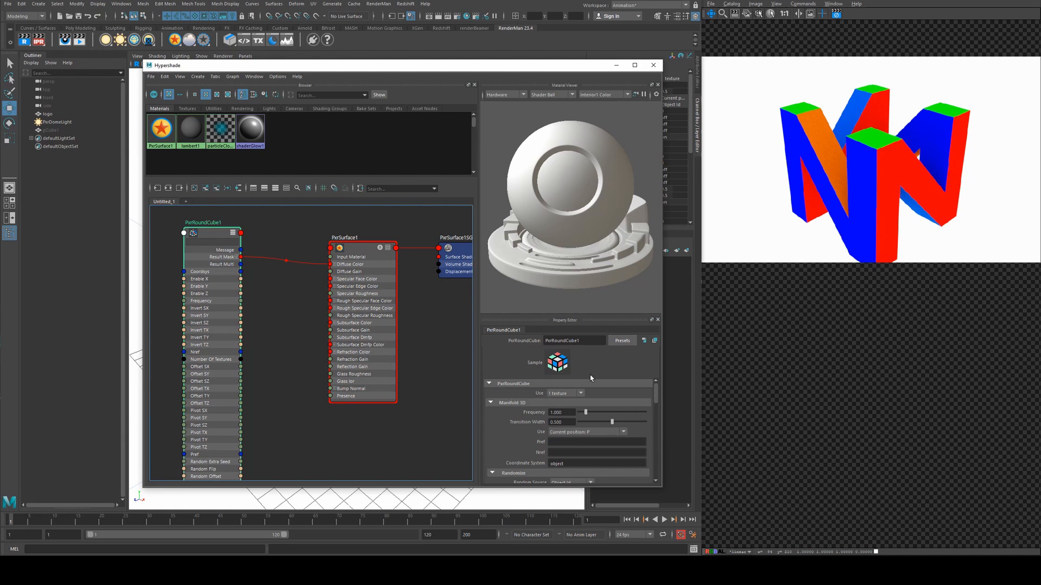
- In PxrRoundCube1's Randomize section, try object-name and object-id Random Source and enable Random Orientation
{"action": "scroll", "scroll_direction": "down", "scroll_amount": 3}
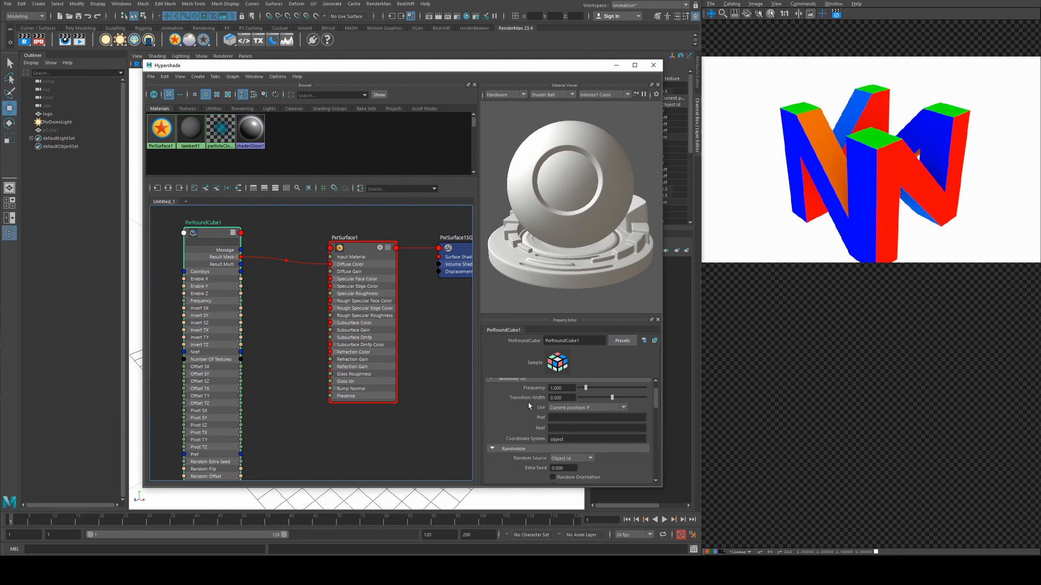
{"action": "scroll", "scroll_direction": "down", "scroll_amount": 3}
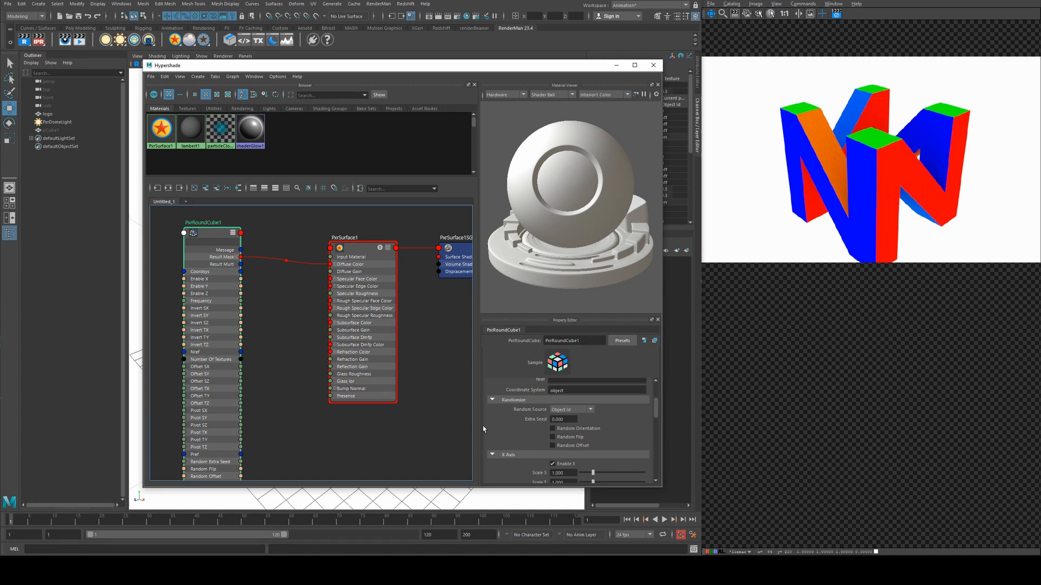
{"action": "left_click", "coordinate": [589, 408]}
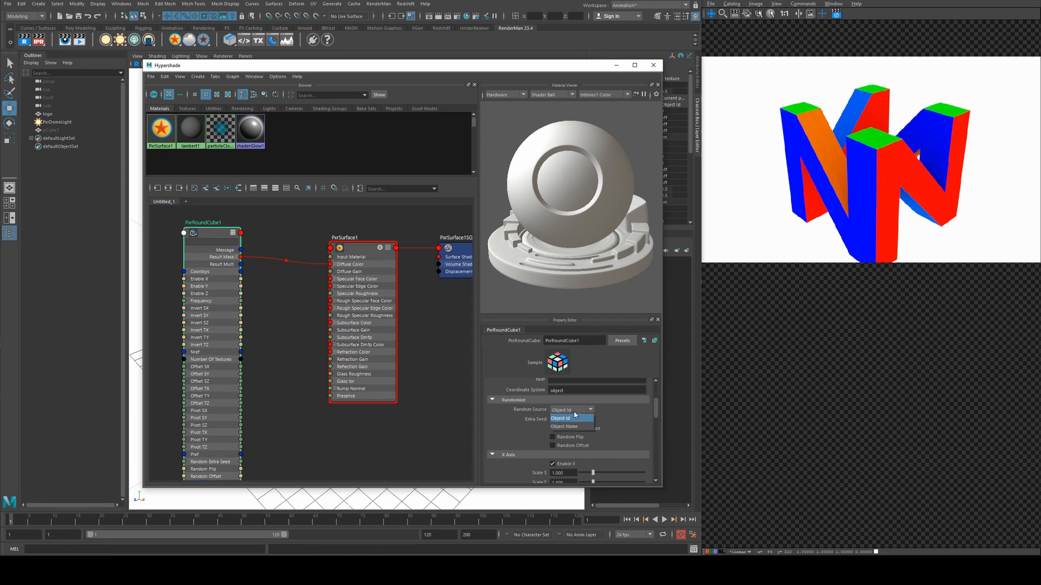
{"action": "left_click", "coordinate": [565, 426]}
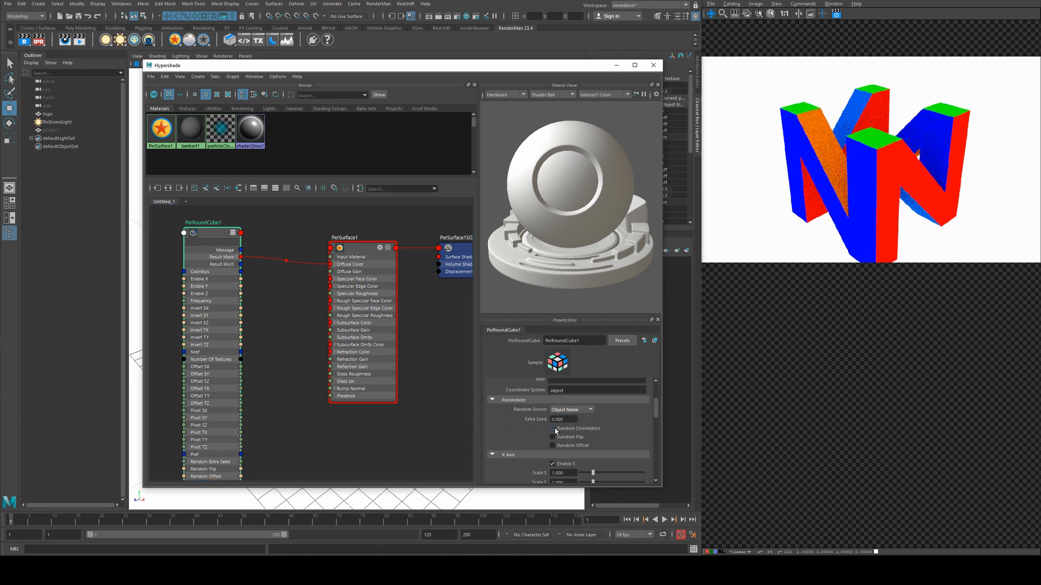
{"action": "left_click", "coordinate": [553, 428]}
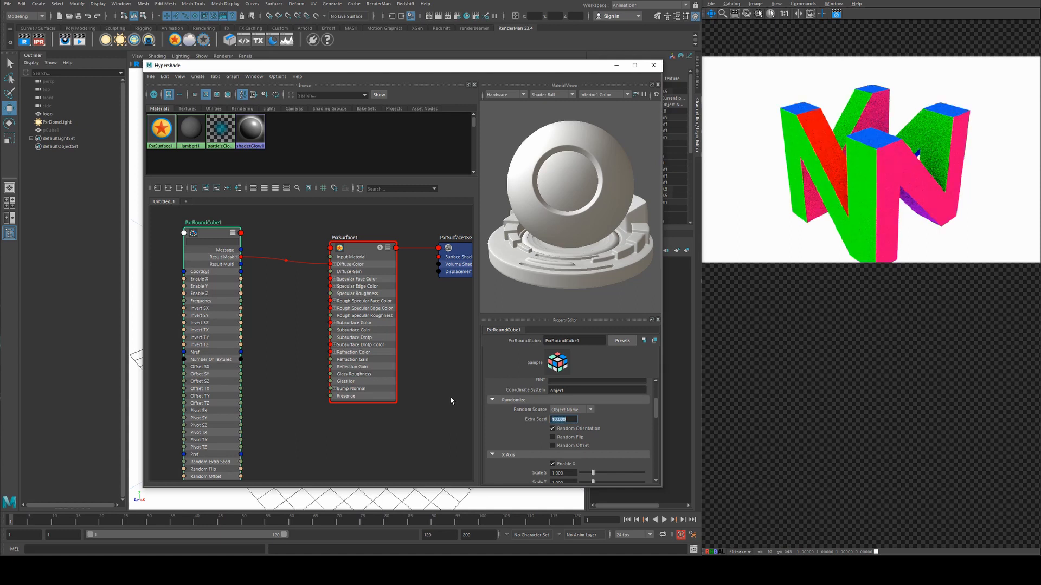
{"action": "left_click", "coordinate": [567, 409]}
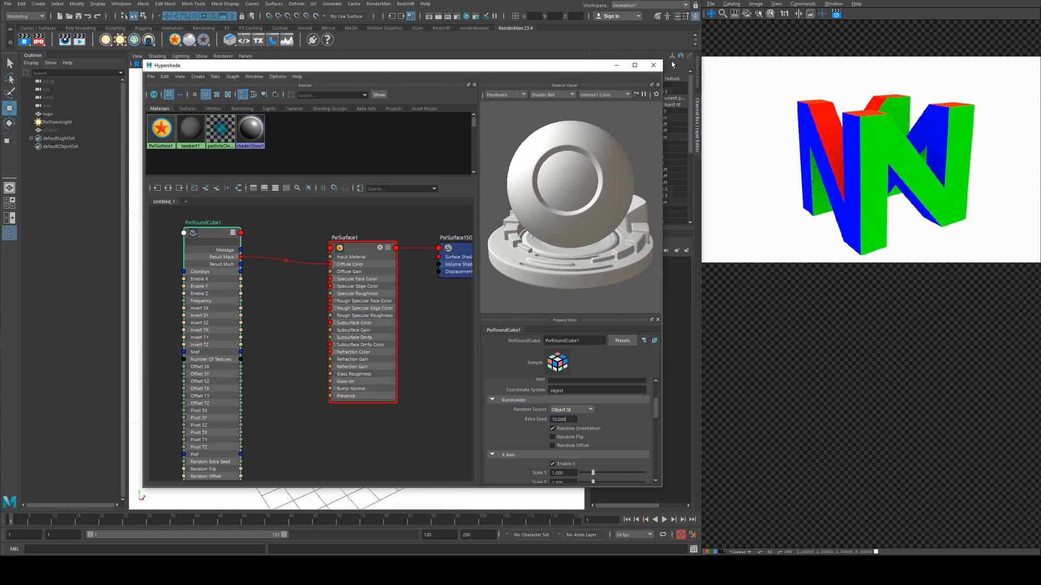
{"action": "left_click", "coordinate": [651, 65]}
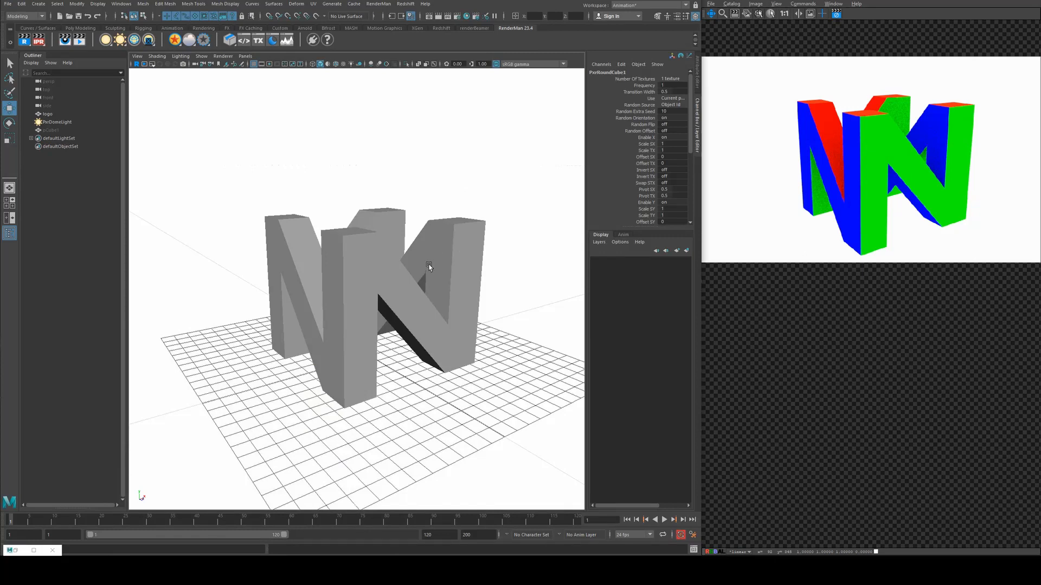
{"action": "left_click_drag", "start_coordinate": [428, 266], "coordinate": [404, 250]}
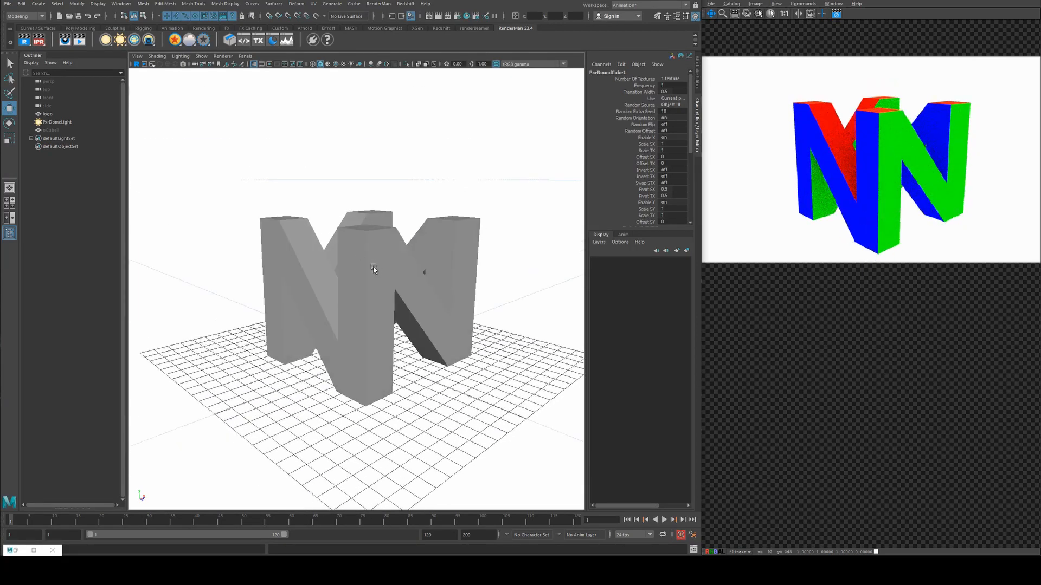
{"action": "mouse_move", "coordinate": [350, 198]}
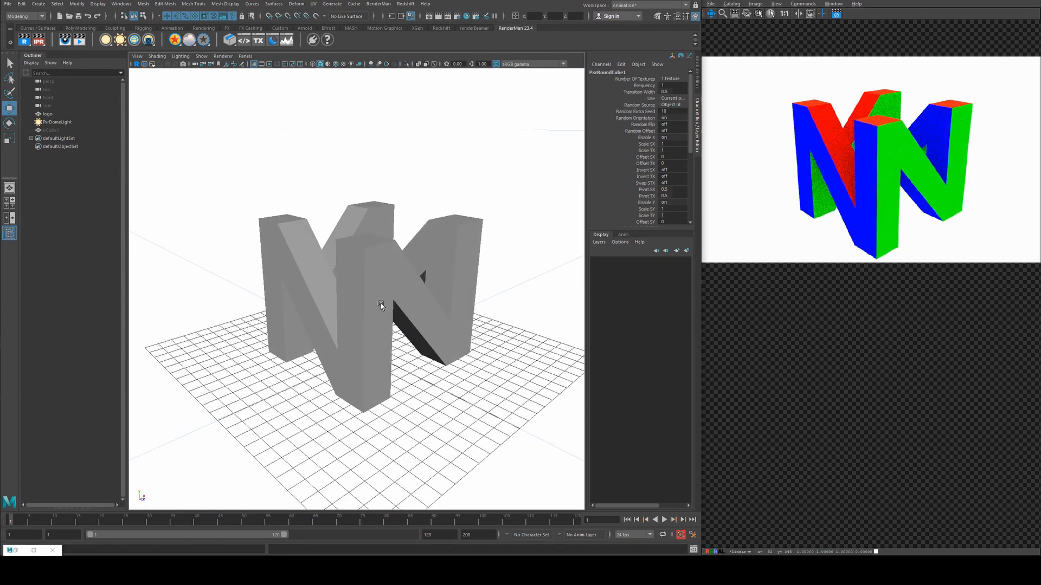
{"action": "mouse_move", "coordinate": [363, 147]}
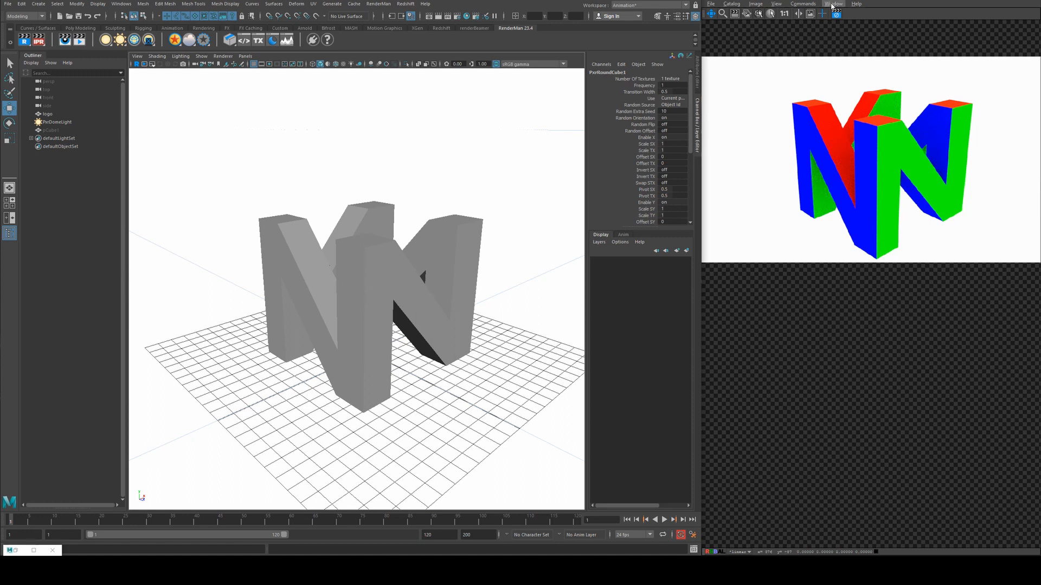
{"action": "mouse_move", "coordinate": [436, 249]}
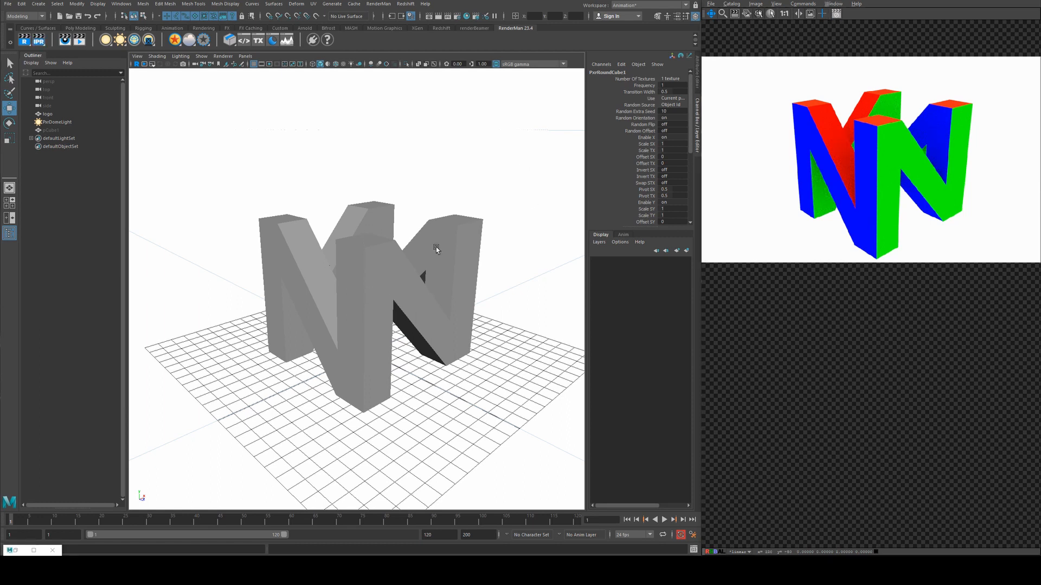
{"action": "mouse_move", "coordinate": [427, 250]}
{"action": "type", "text": "pxrmult"}
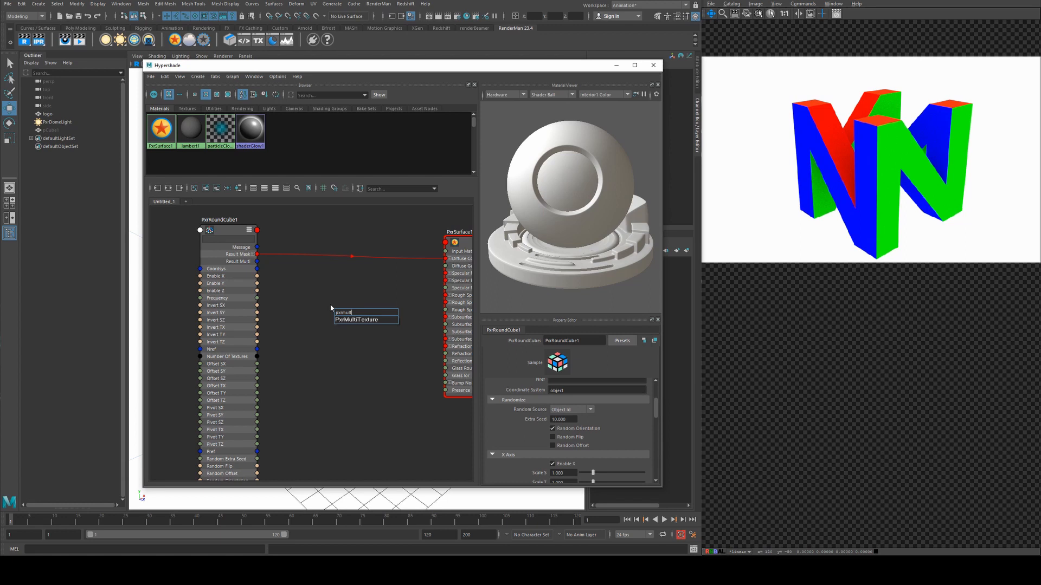
{"action": "left_click", "coordinate": [359, 318]}
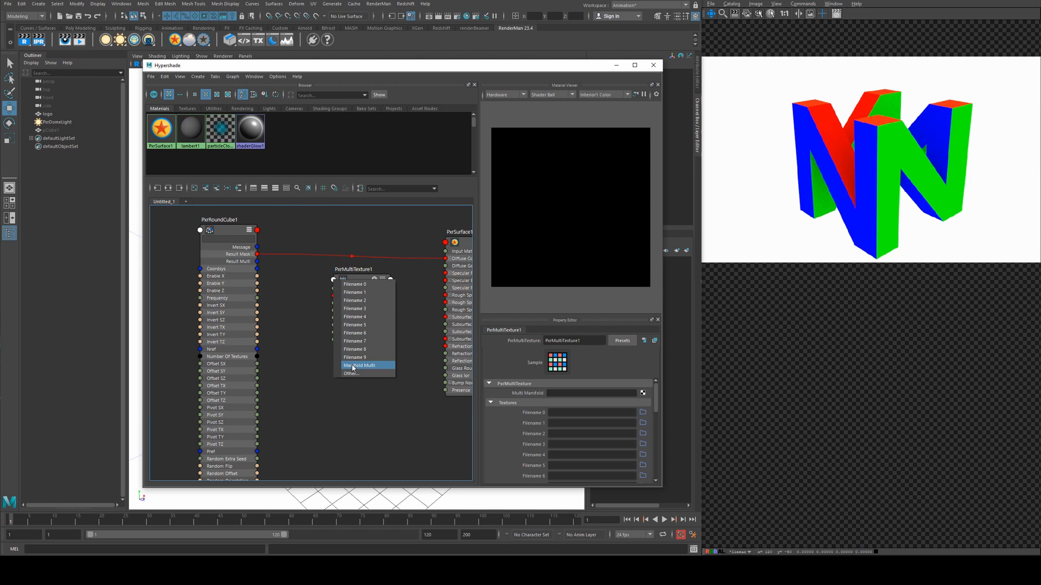
{"action": "left_click", "coordinate": [359, 365]}
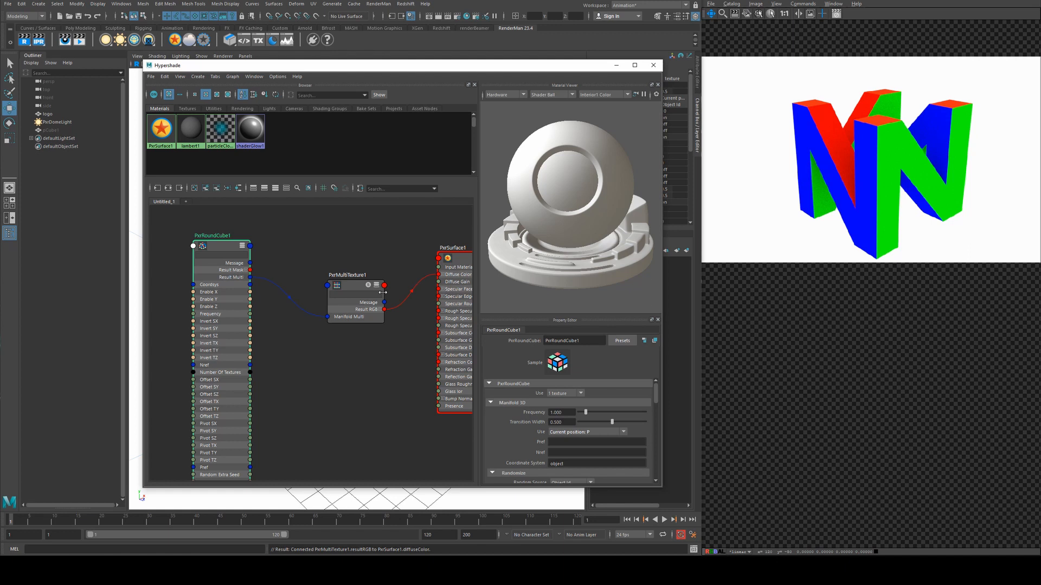
{"action": "left_click", "coordinate": [345, 276]}
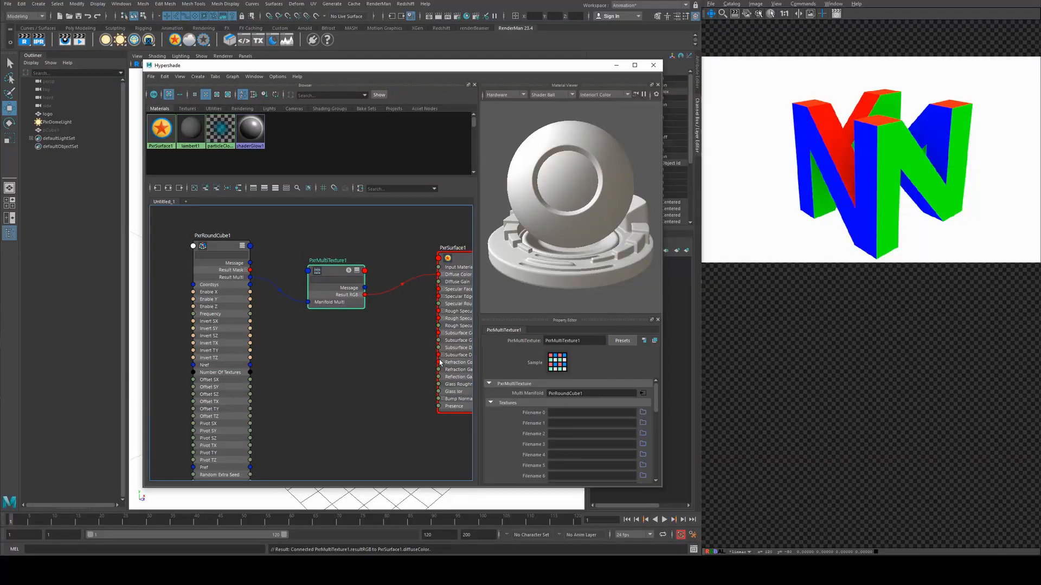
{"action": "left_click", "coordinate": [219, 247]}
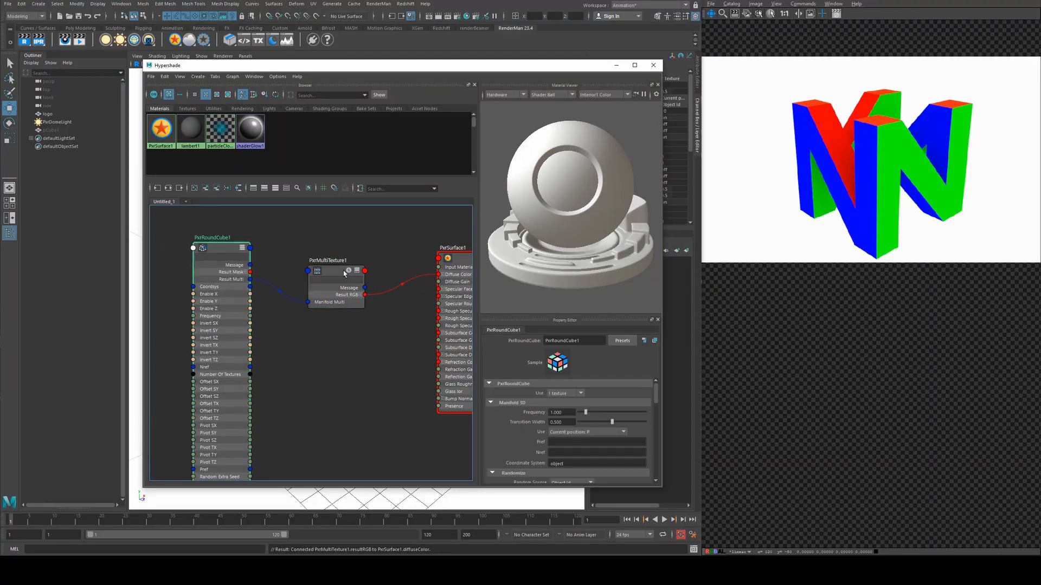
{"action": "mouse_move", "coordinate": [355, 267]}
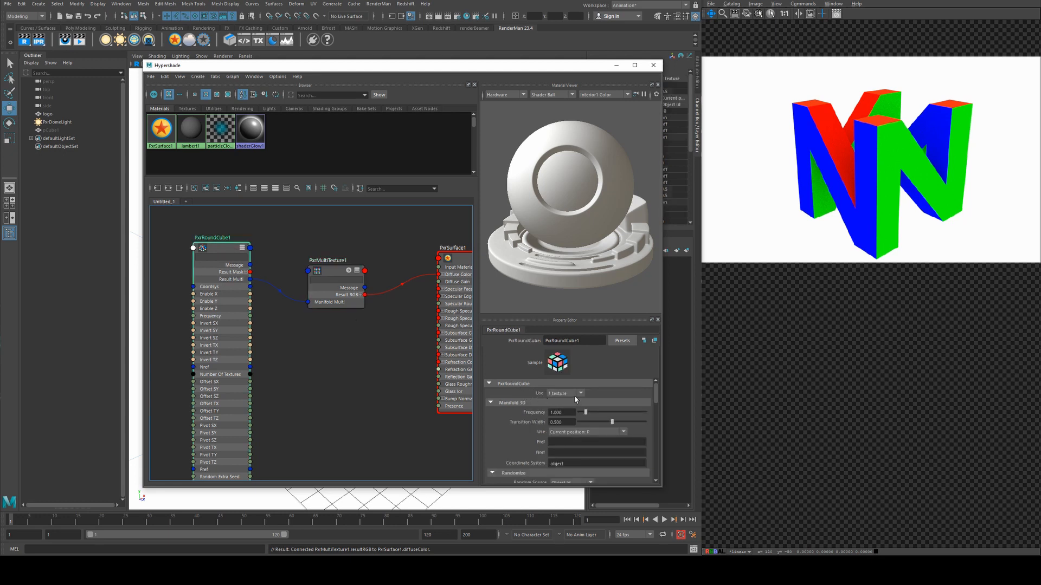
{"action": "scroll", "scroll_direction": "down", "scroll_amount": 3}
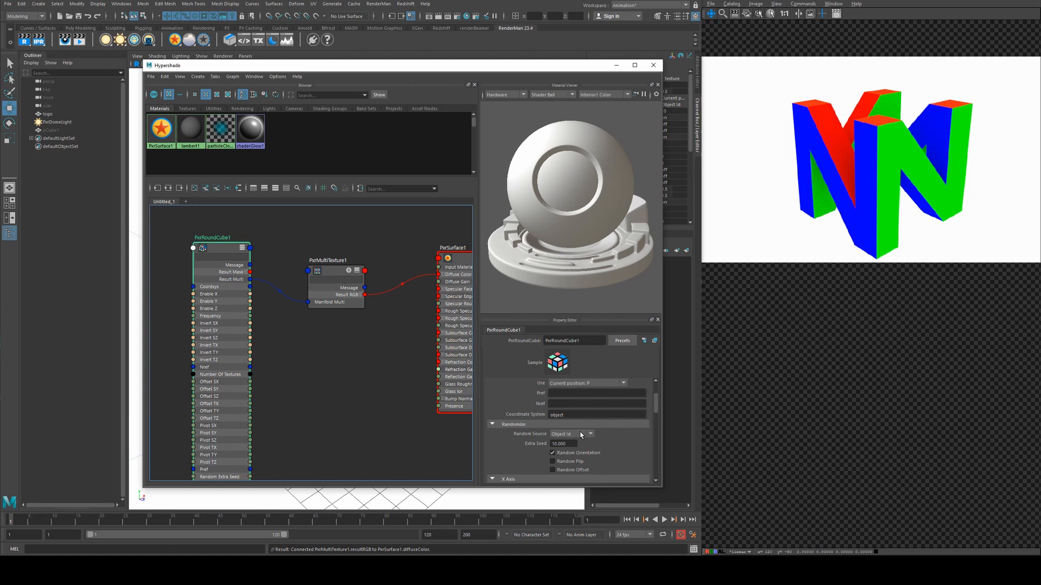
{"action": "triple_click", "coordinate": [563, 443]}
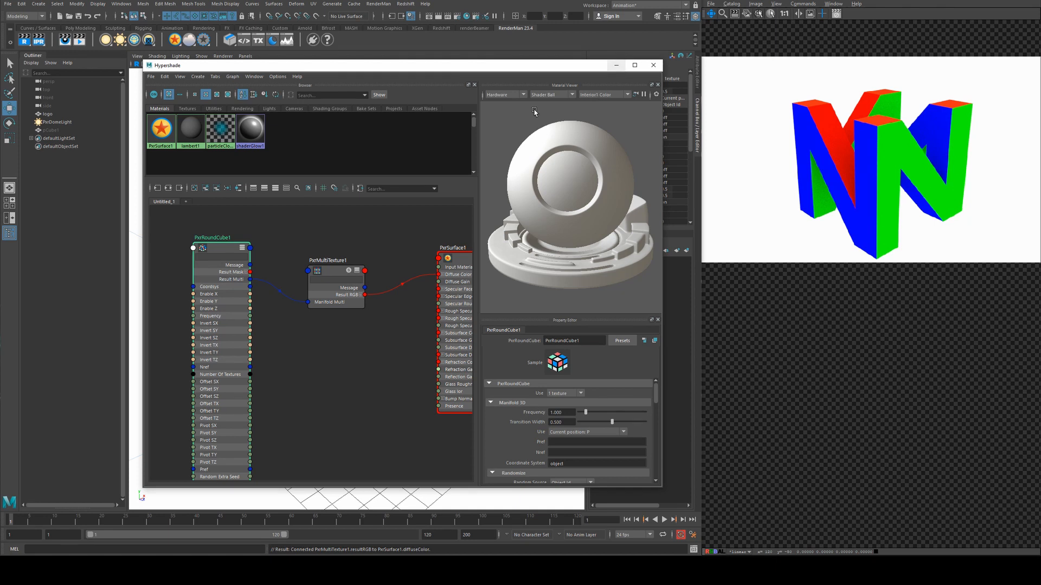
{"action": "mouse_move", "coordinate": [473, 167]}
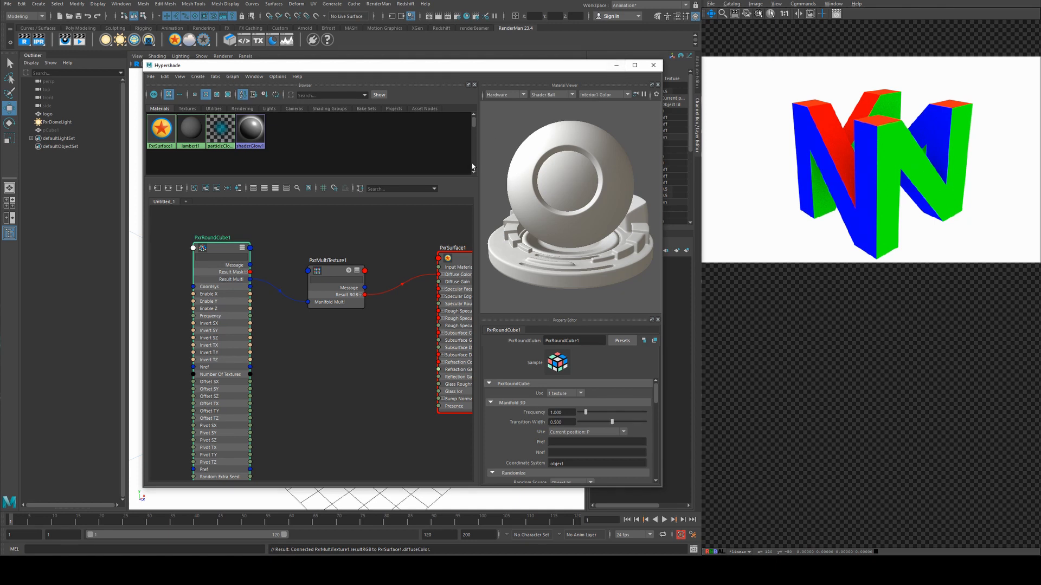
{"action": "mouse_move", "coordinate": [883, 203]}
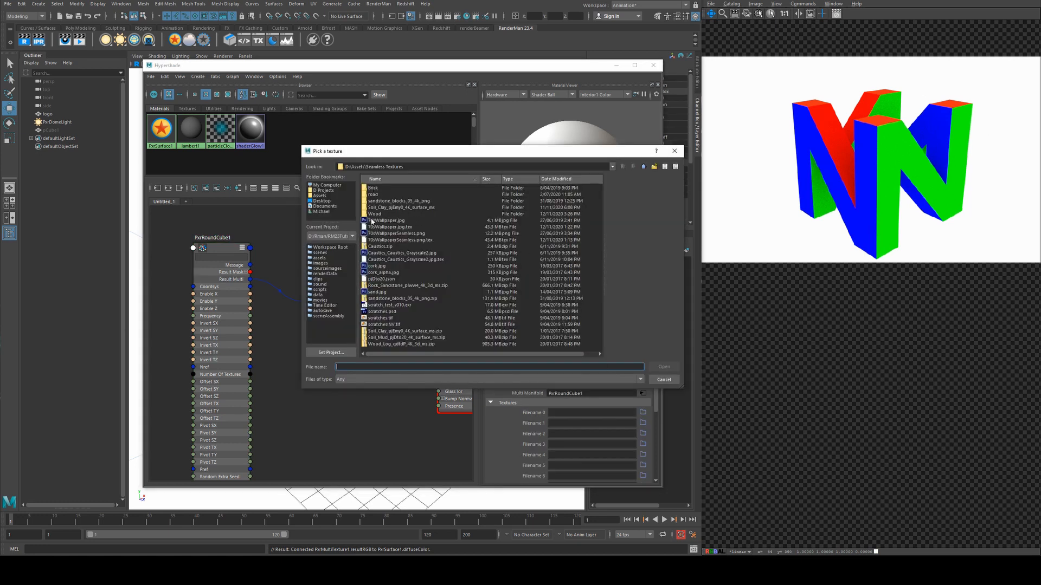
- Load the wallpaper .tex image into Filename 0 of PxrMultiTexture1
{"action": "left_click", "coordinate": [390, 227]}
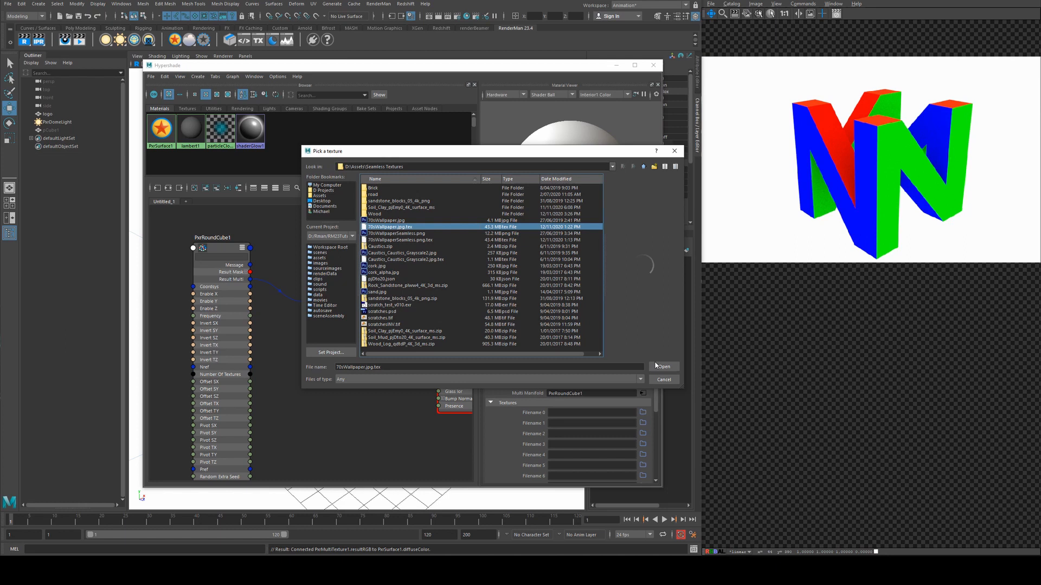
{"action": "left_click", "coordinate": [664, 366]}
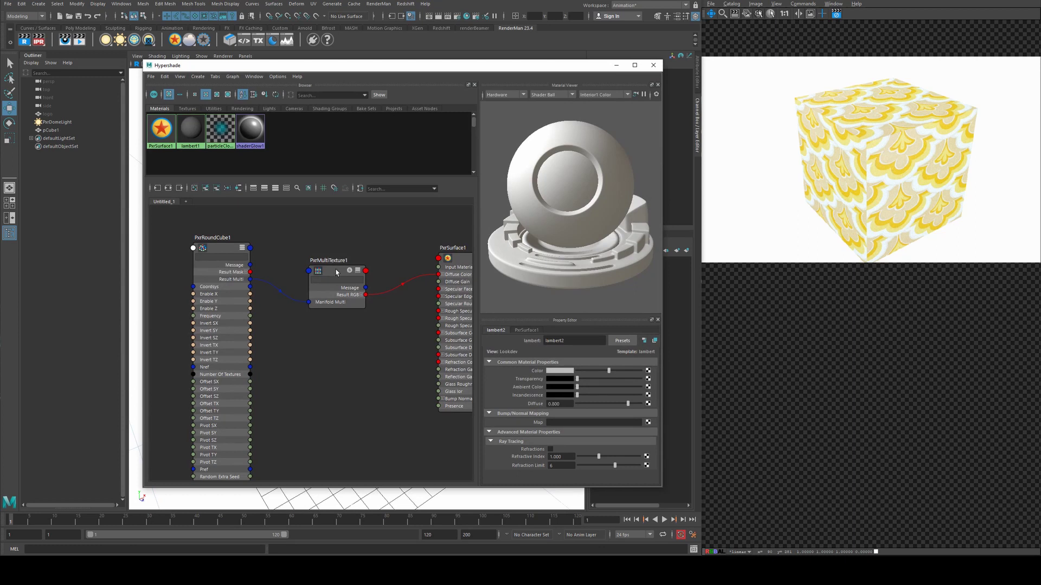
{"action": "left_click", "coordinate": [336, 278]}
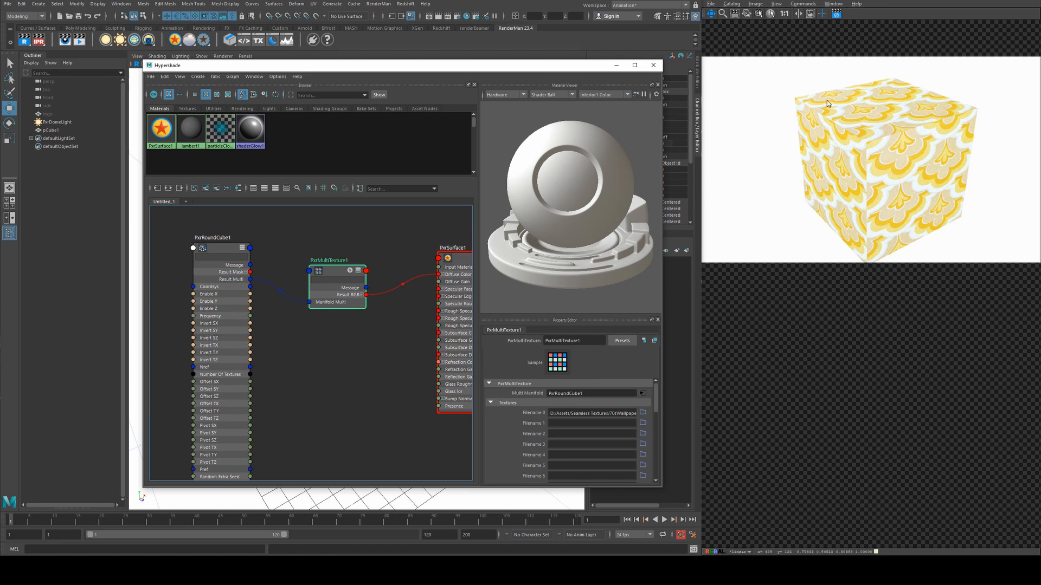
{"action": "mouse_move", "coordinate": [847, 105]}
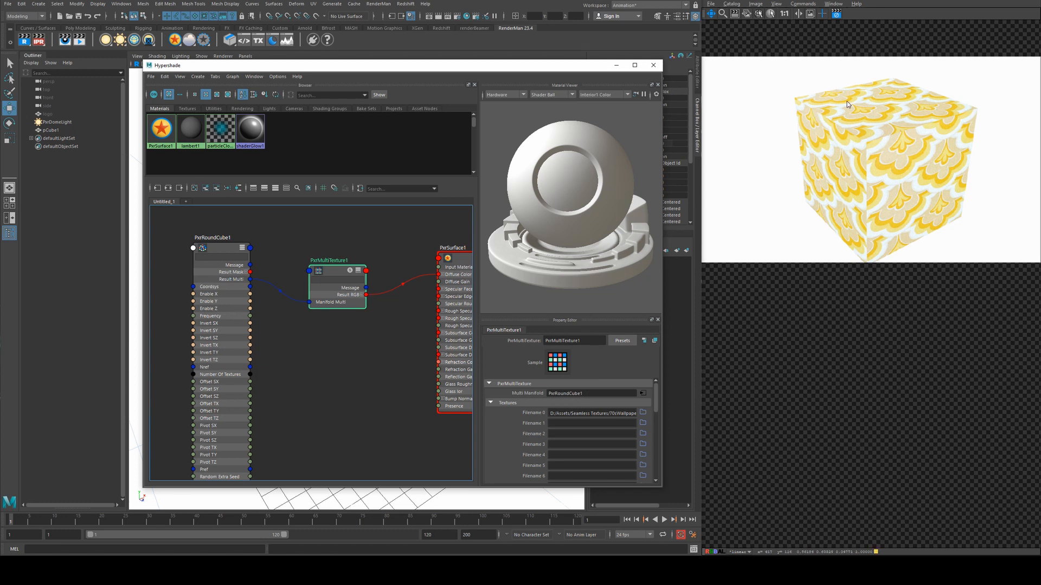
{"action": "mouse_move", "coordinate": [861, 140]}
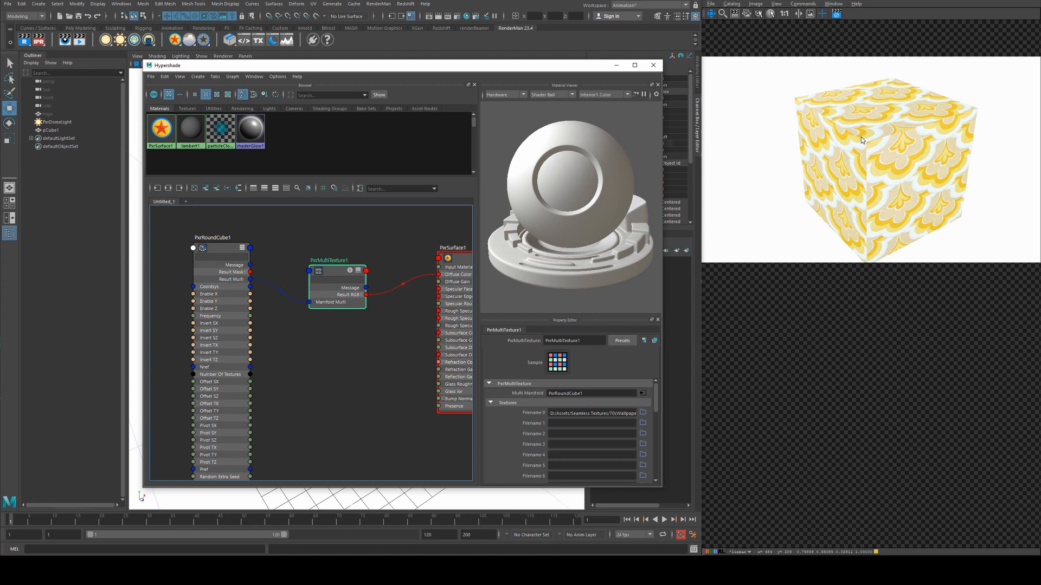
{"action": "left_click", "coordinate": [219, 247]}
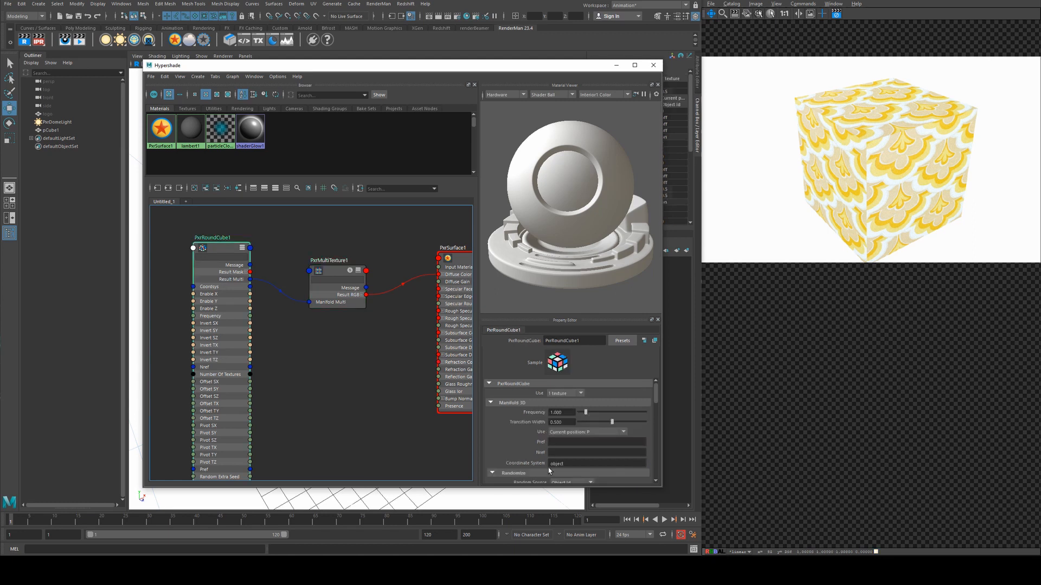
{"action": "mouse_move", "coordinate": [509, 431]}
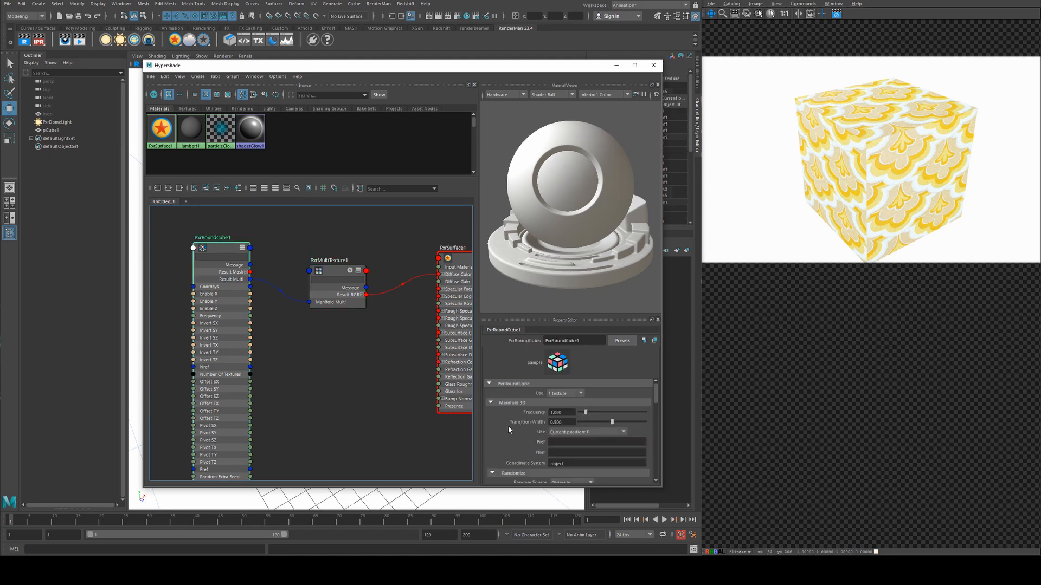
{"action": "triple_click", "coordinate": [557, 411]}
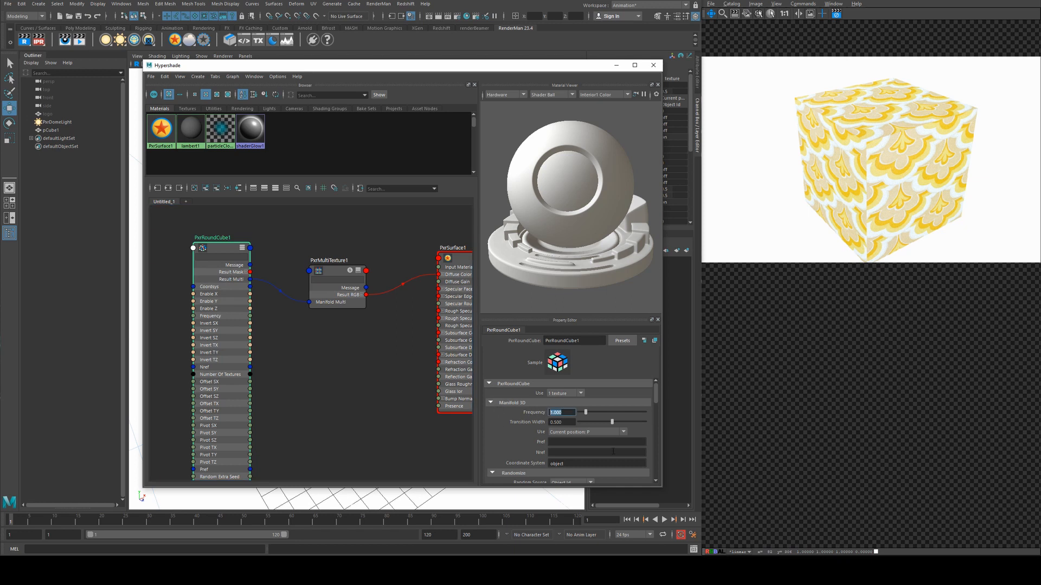
{"action": "mouse_move", "coordinate": [590, 425]}
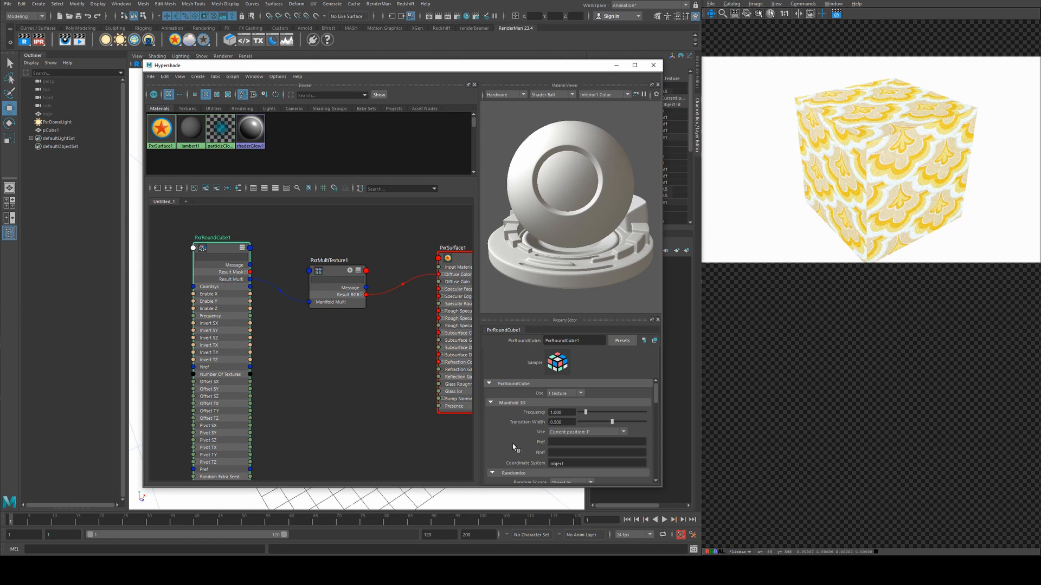
{"action": "mouse_move", "coordinate": [517, 453]}
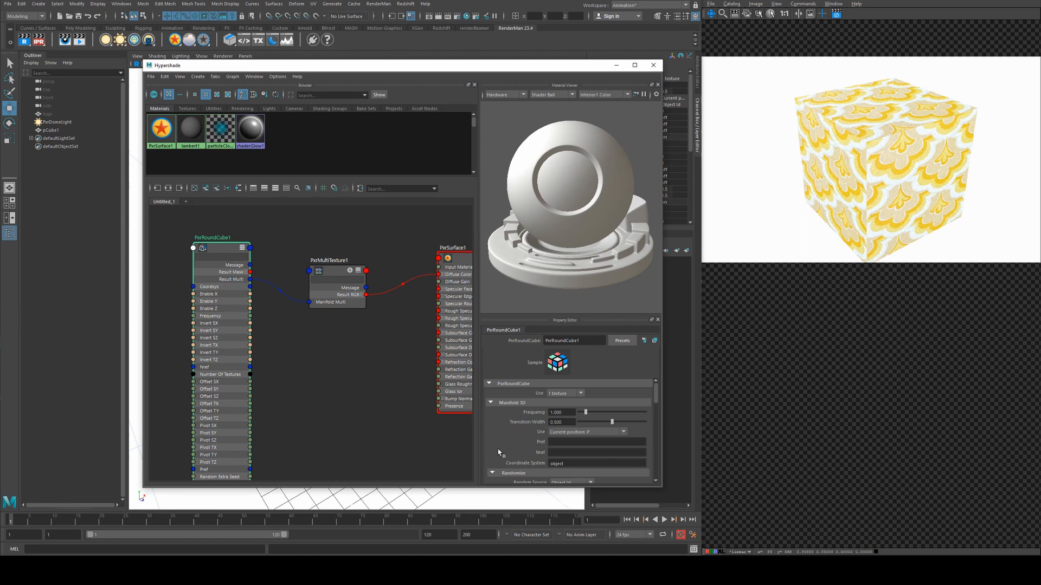
{"action": "scroll", "scroll_direction": "down", "scroll_amount": 3}
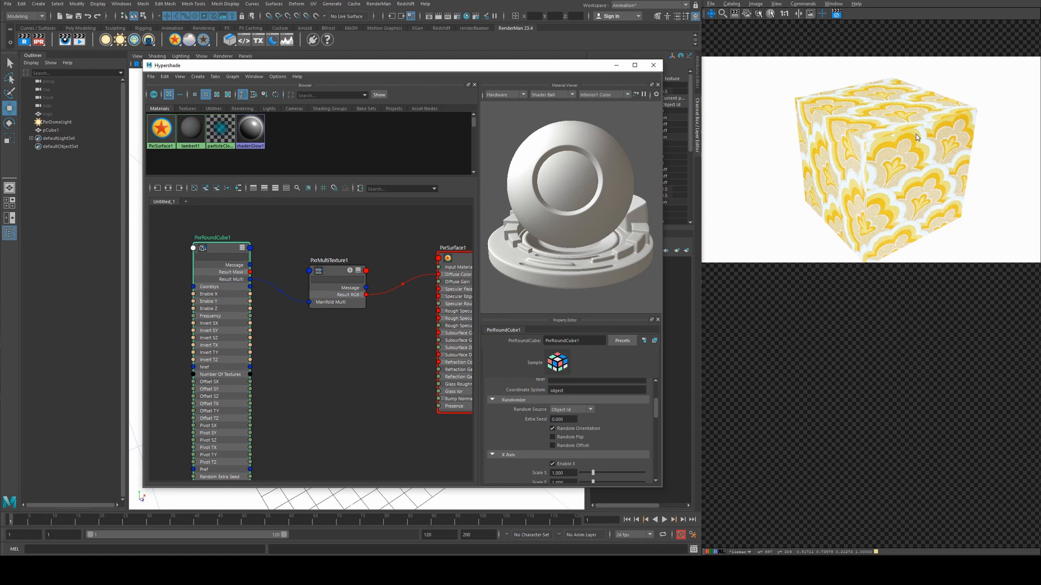
{"action": "left_click", "coordinate": [552, 436]}
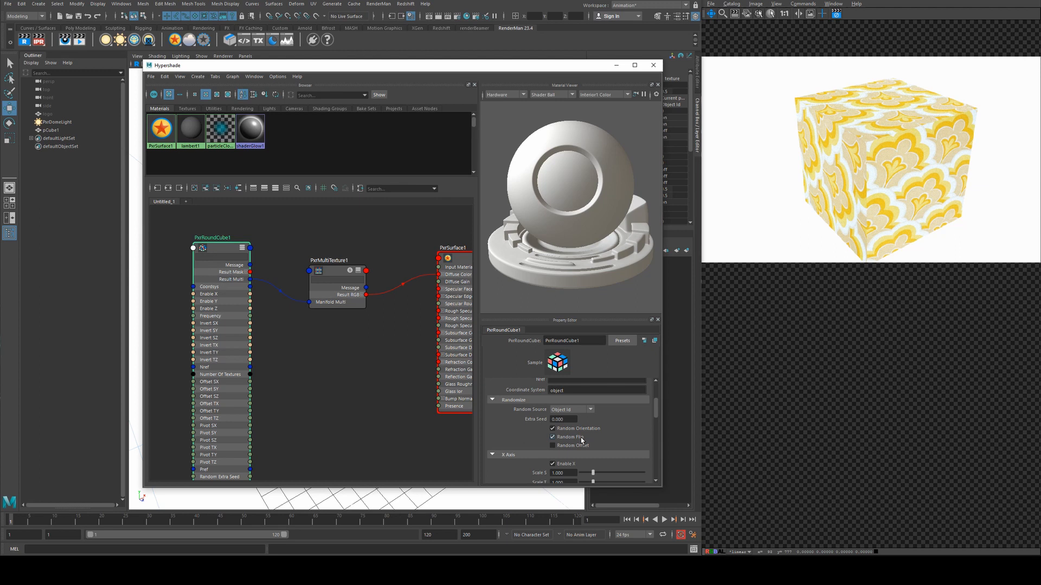
{"action": "left_click", "coordinate": [552, 446]}
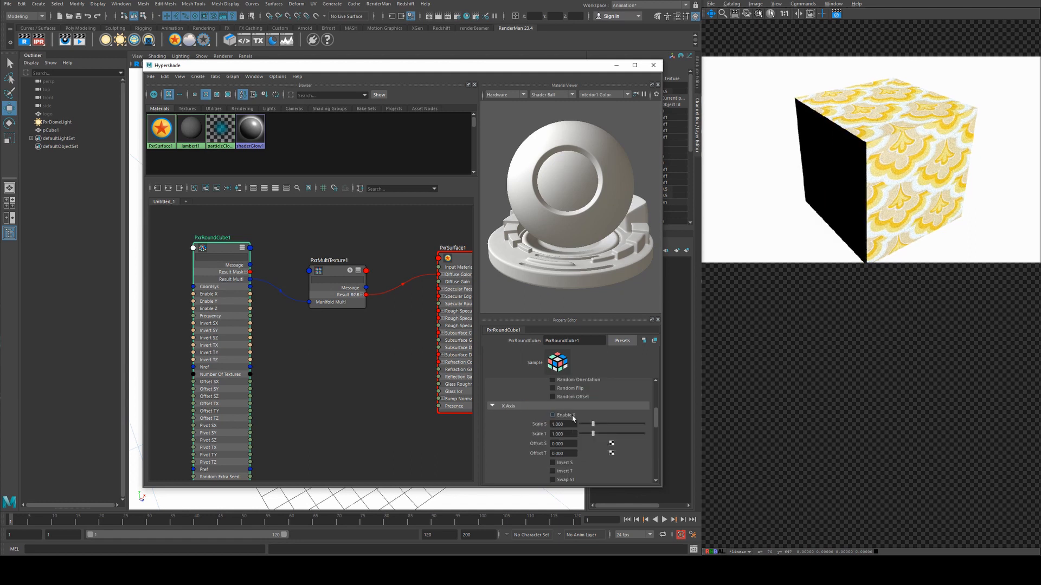
{"action": "left_click", "coordinate": [553, 415]}
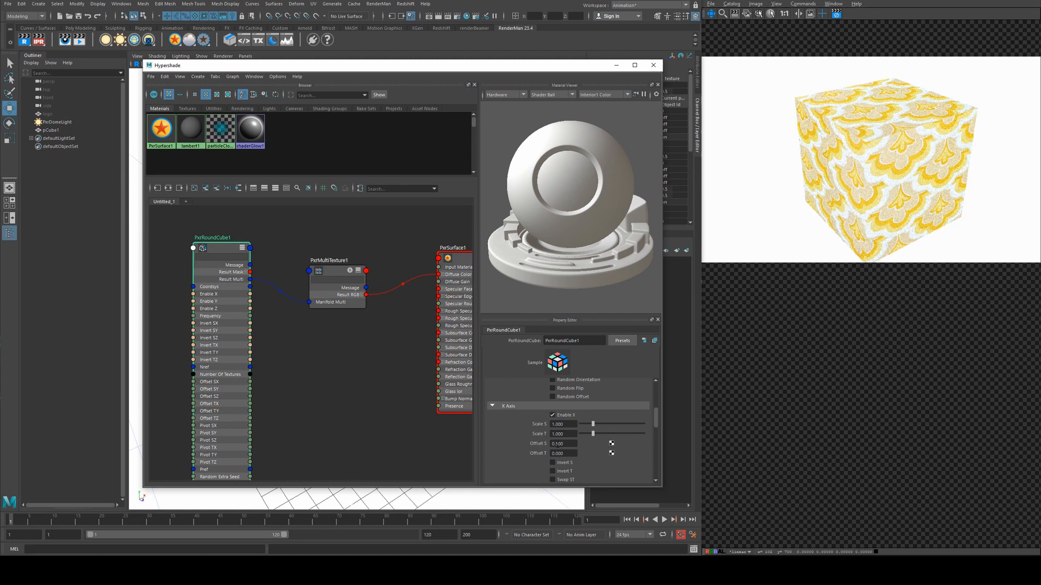
{"action": "scroll", "scroll_direction": "down", "scroll_amount": 3}
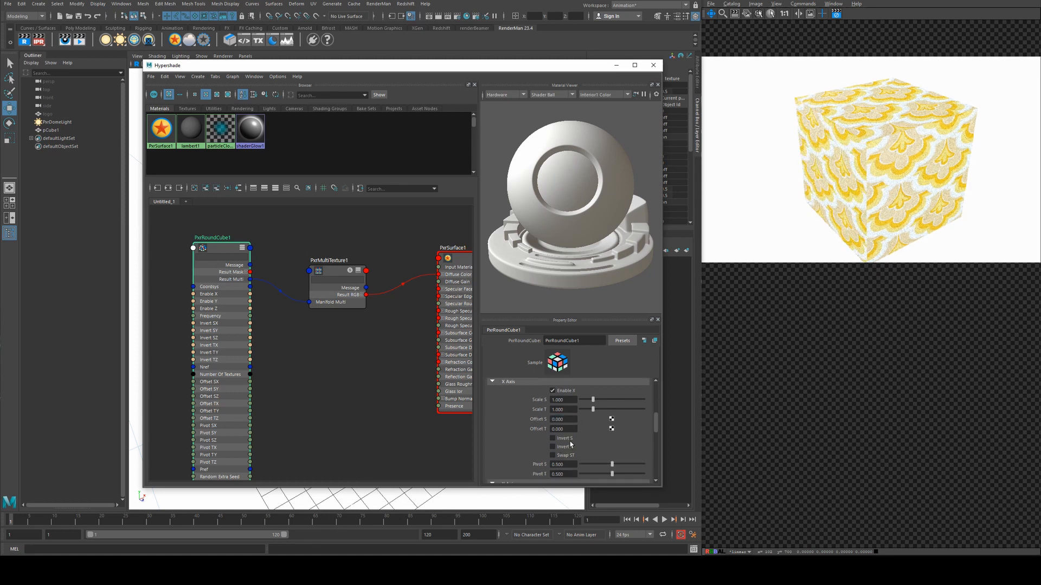
{"action": "left_click", "coordinate": [552, 446]}
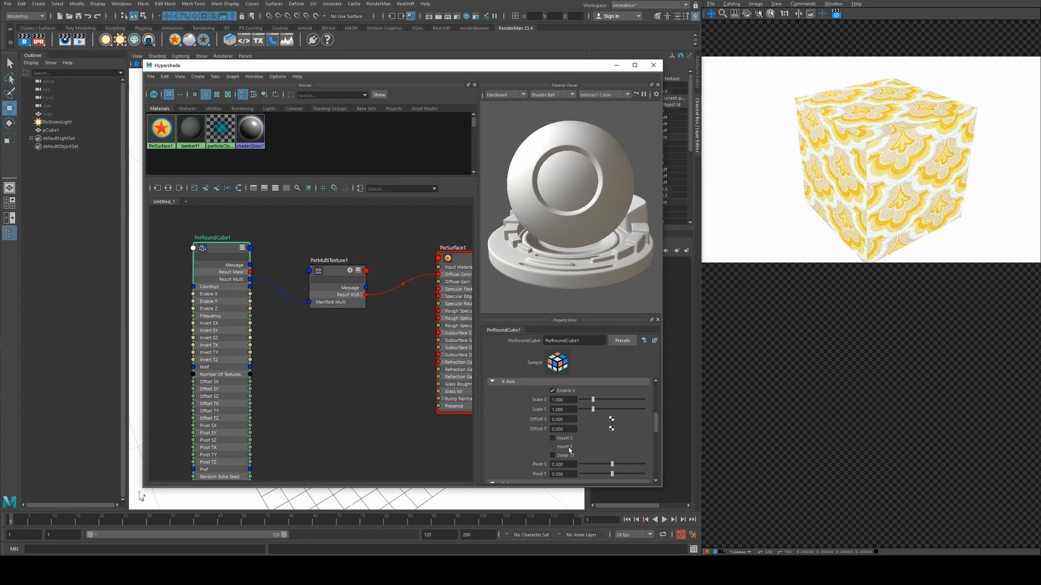
{"action": "left_click", "coordinate": [553, 447]}
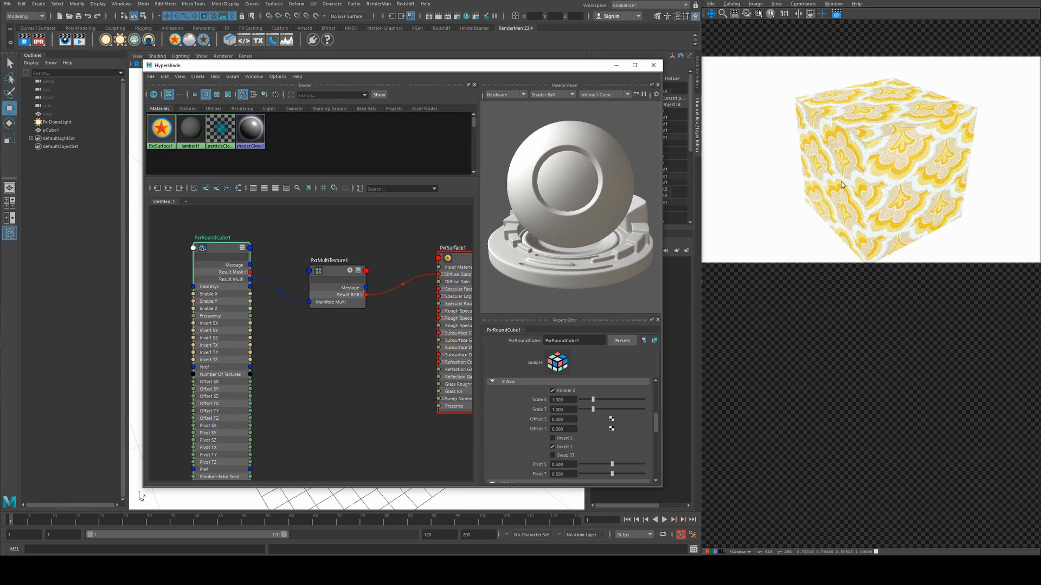
{"action": "mouse_move", "coordinate": [877, 228]}
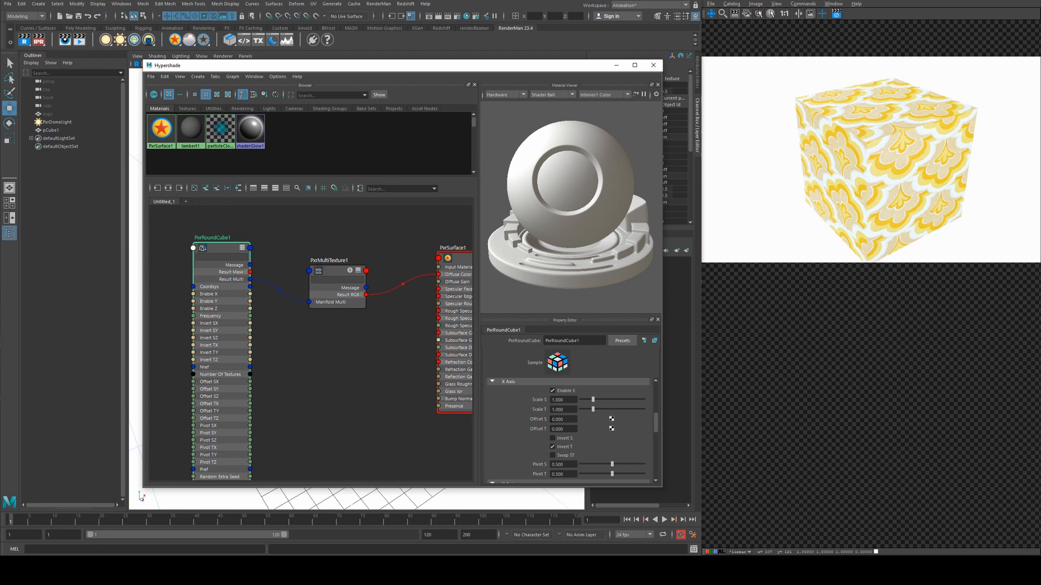
{"action": "scroll", "scroll_direction": "down", "scroll_amount": 3}
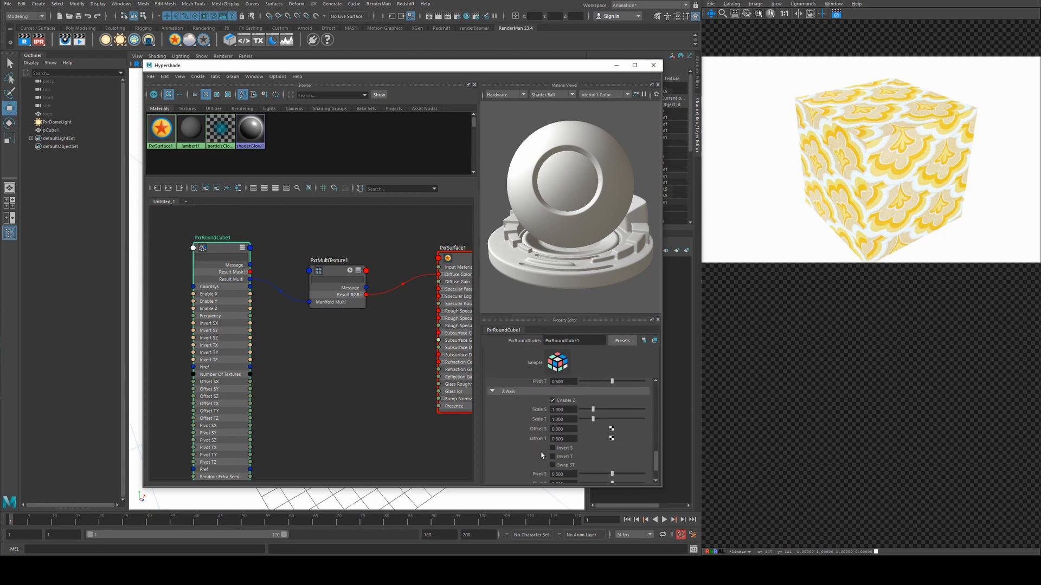
{"action": "left_click", "coordinate": [552, 457]}
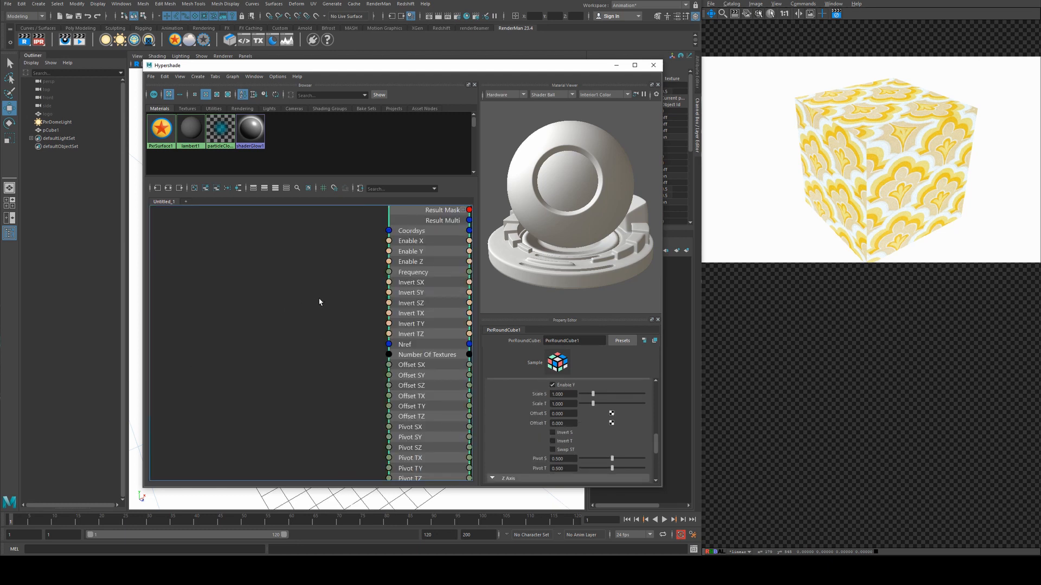
{"action": "mouse_move", "coordinate": [391, 359]}
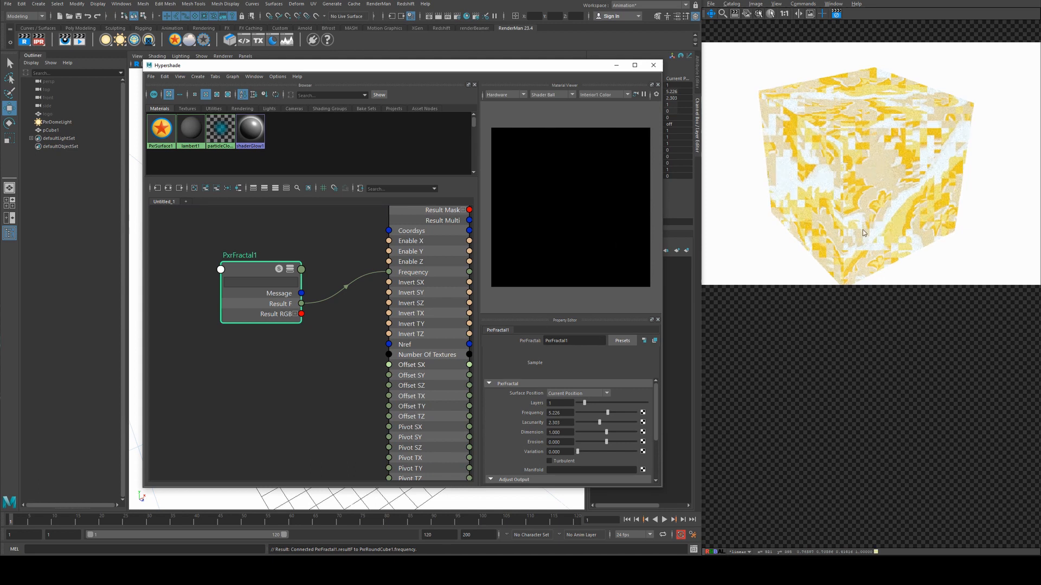
{"action": "left_click", "coordinate": [549, 461]}
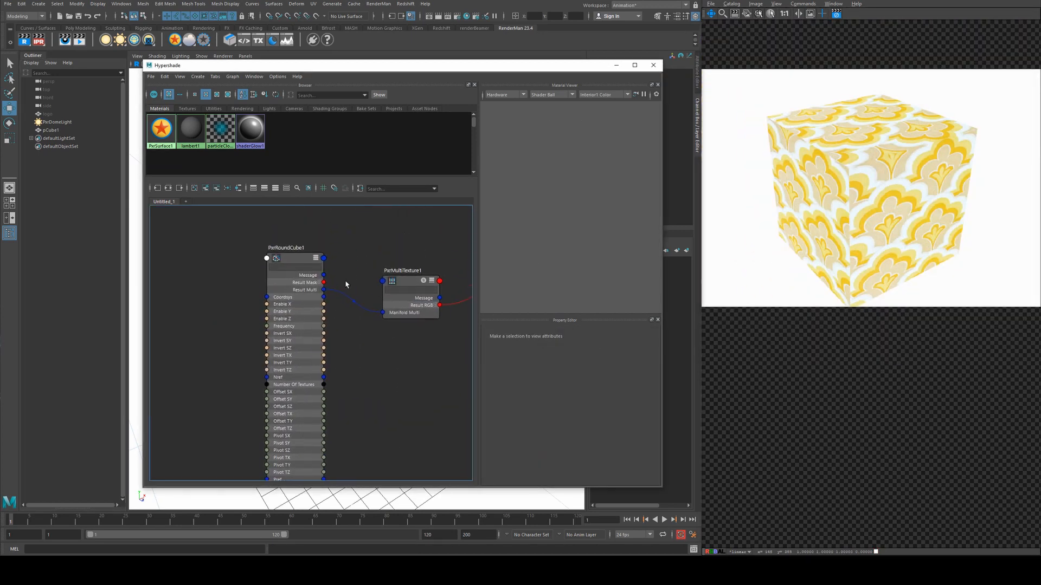
- Set PxrRoundCube1's Use option to 3 textures
{"action": "left_click", "coordinate": [294, 258]}
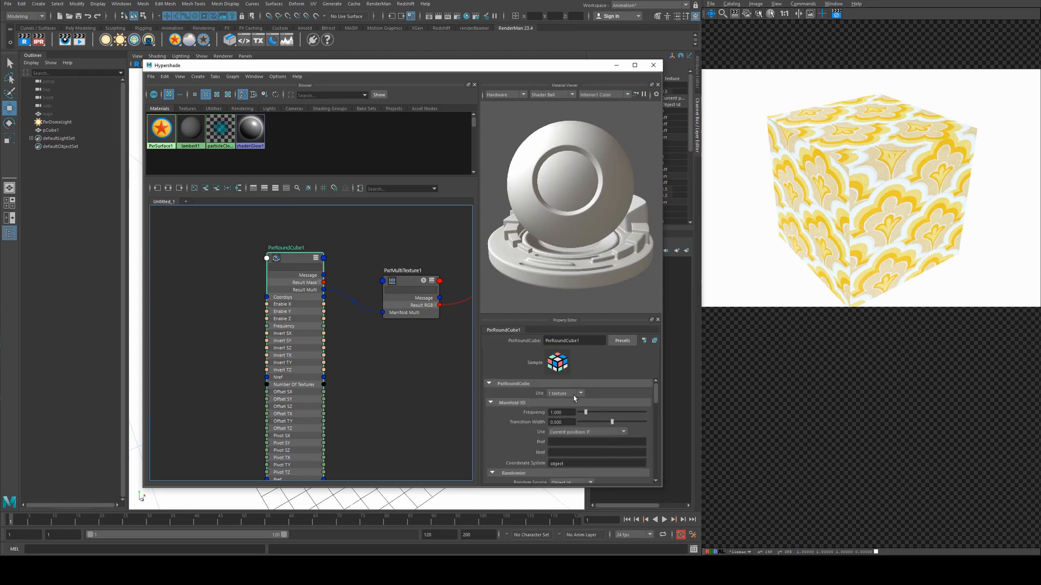
{"action": "left_click", "coordinate": [564, 392]}
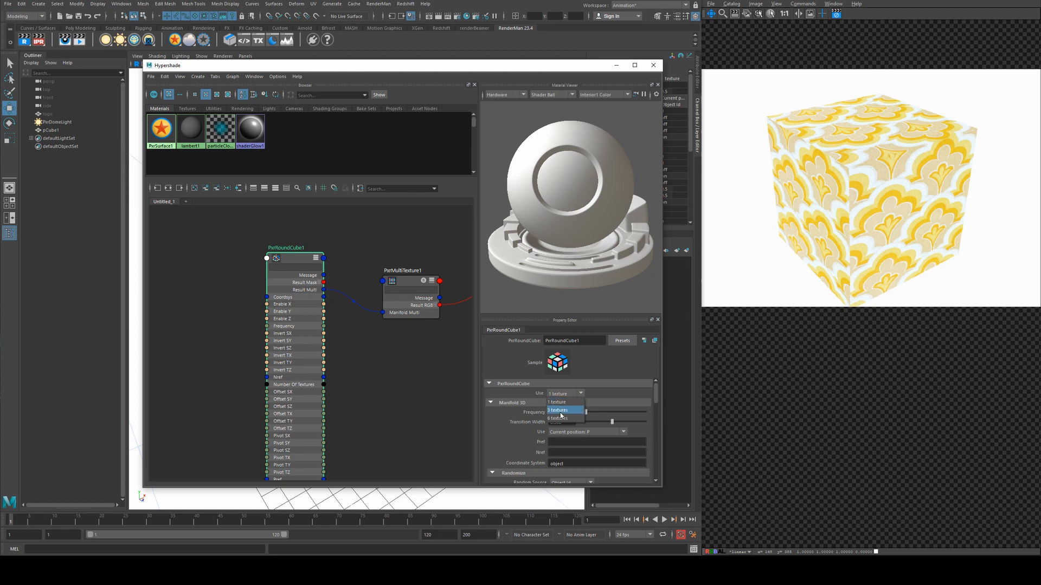
{"action": "mouse_move", "coordinate": [564, 402]}
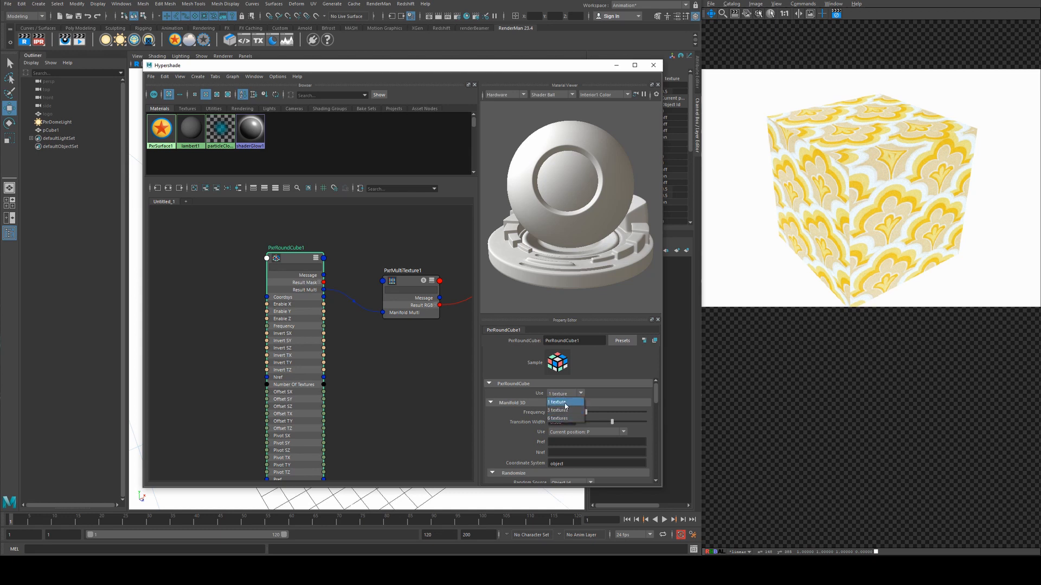
{"action": "left_click", "coordinate": [558, 410]}
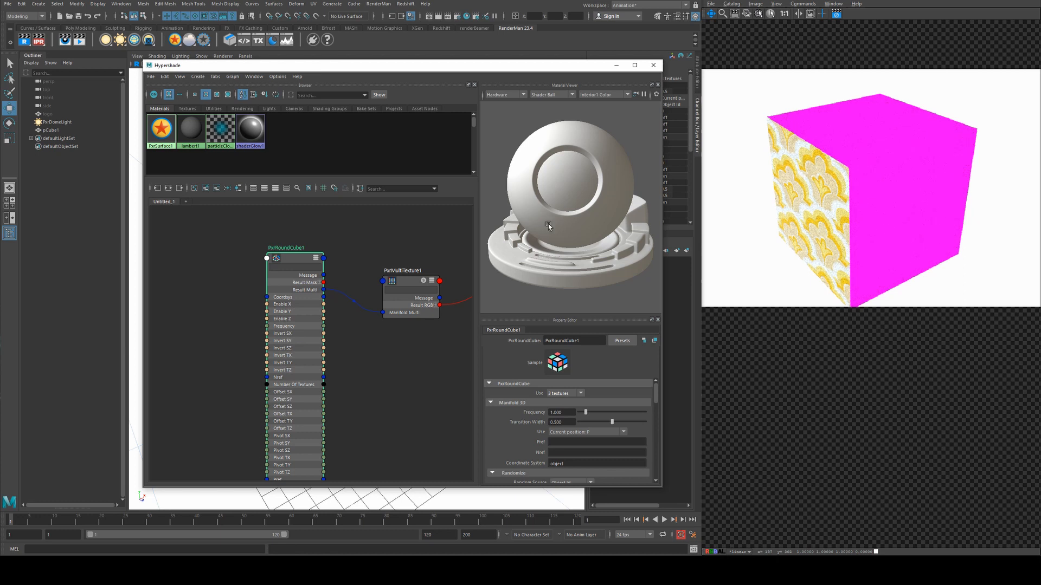
- Browse PxrMultiTexture1's Filename 1 and 2 to the brick and clay images and re-render
{"action": "left_click", "coordinate": [401, 270]}
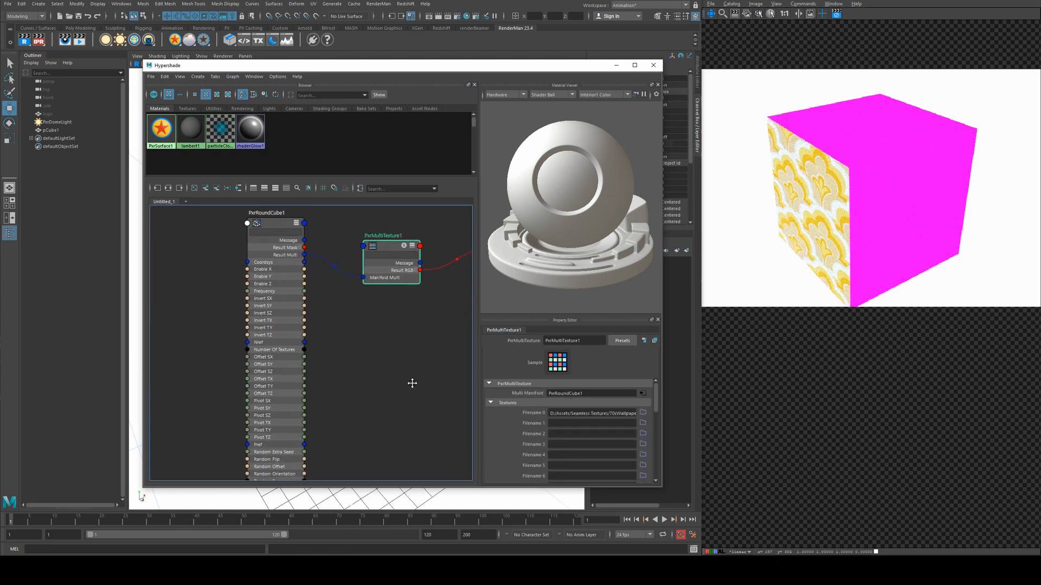
{"action": "left_click", "coordinate": [642, 413]}
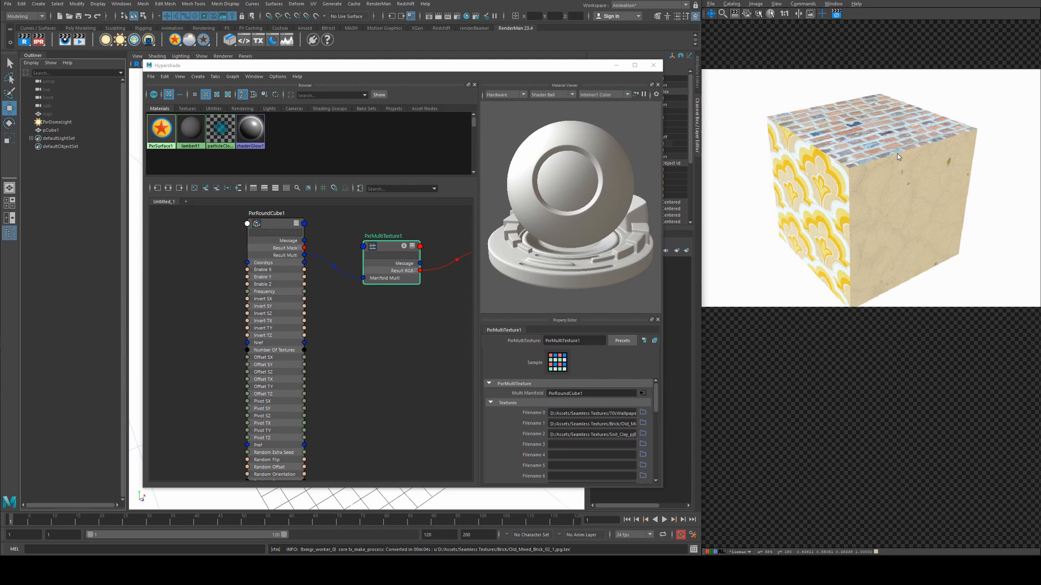
{"action": "mouse_move", "coordinate": [693, 298]}
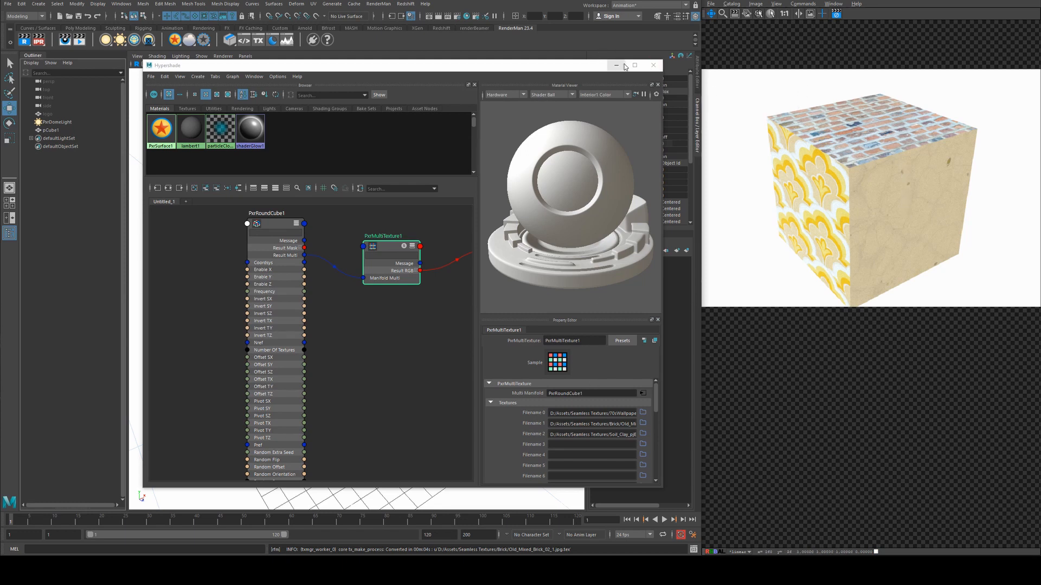
{"action": "left_click", "coordinate": [653, 65]}
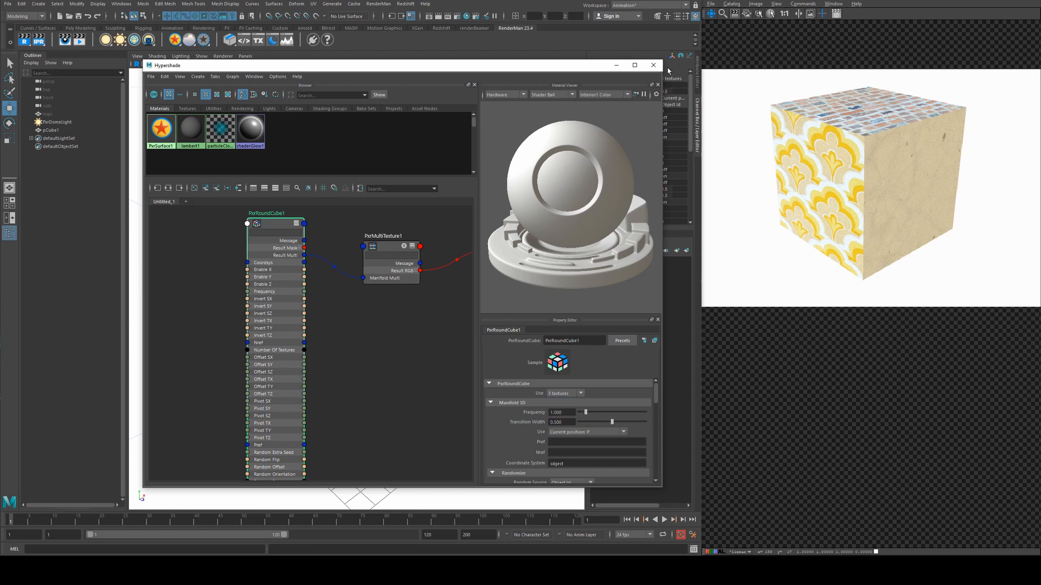
{"action": "left_click", "coordinate": [652, 65]}
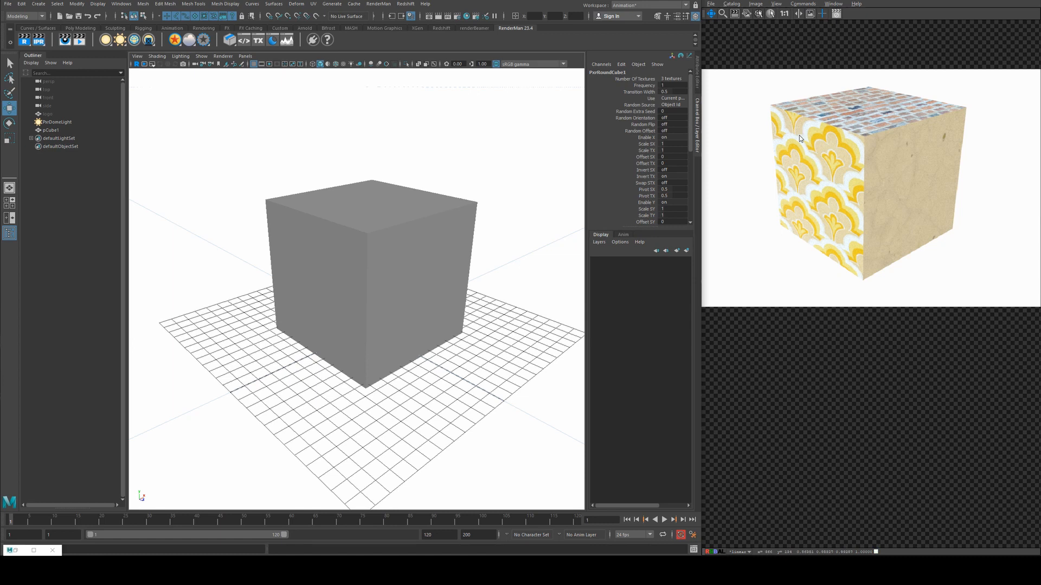
{"action": "mouse_move", "coordinate": [803, 159]}
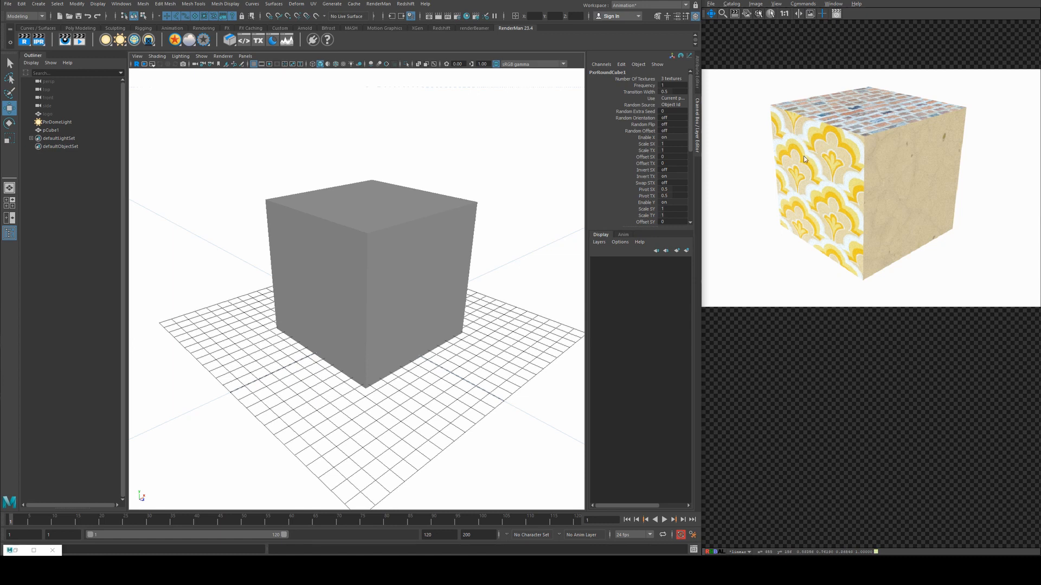
{"action": "mouse_move", "coordinate": [611, 254]}
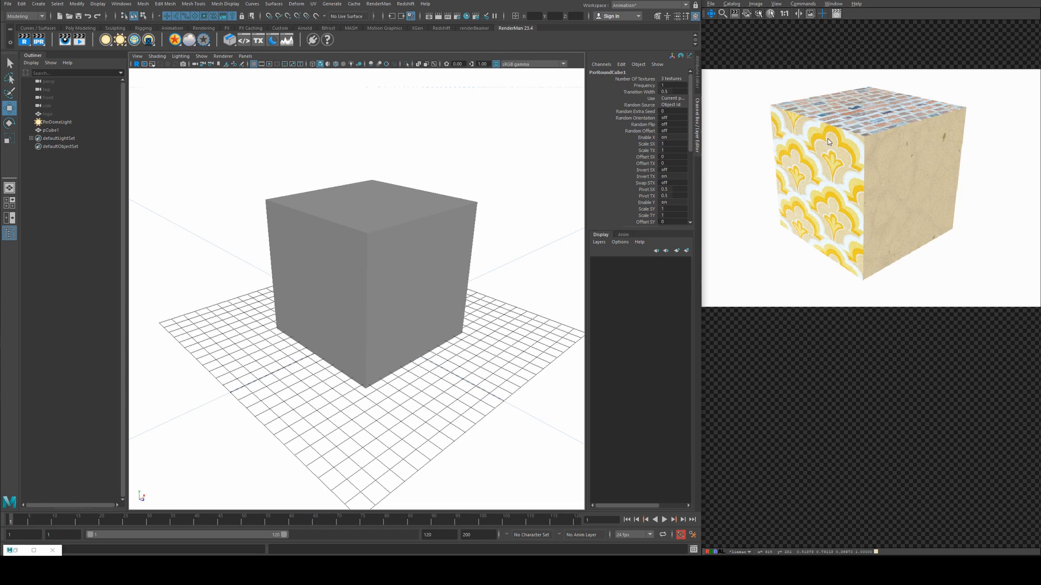
{"action": "mouse_move", "coordinate": [817, 159]}
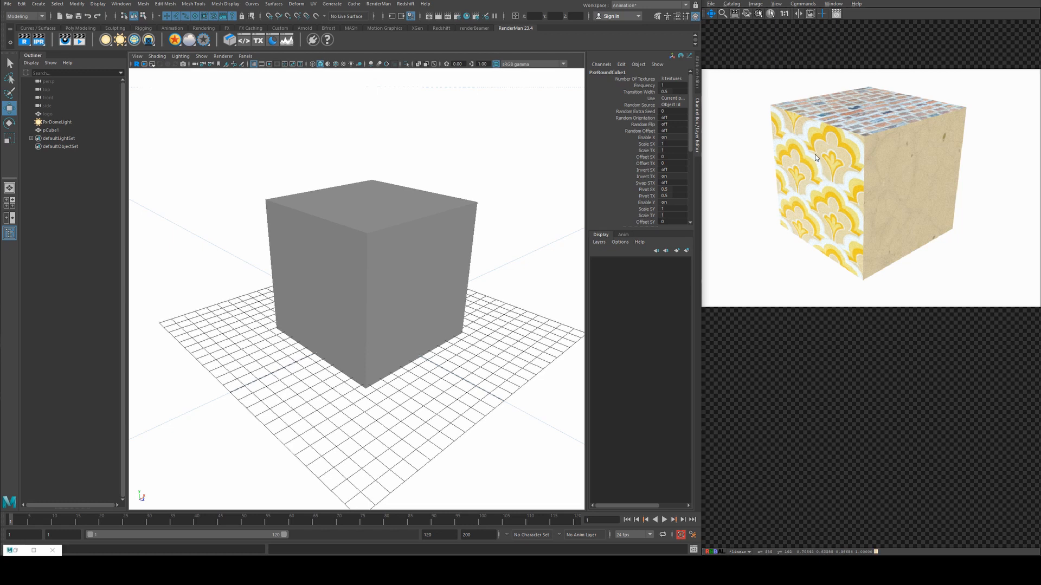
{"action": "mouse_move", "coordinate": [963, 140]}
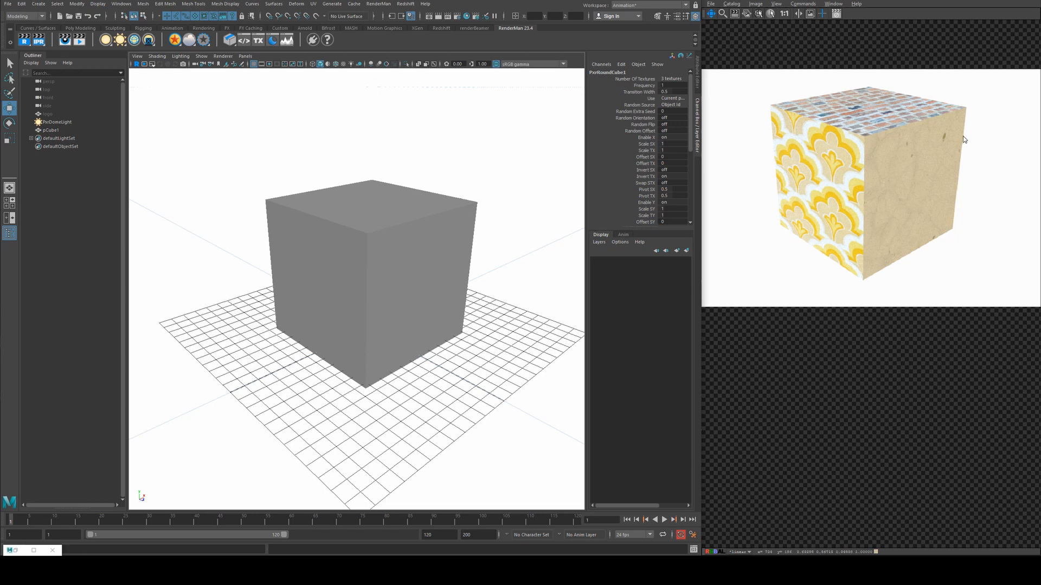
{"action": "mouse_move", "coordinate": [888, 278]}
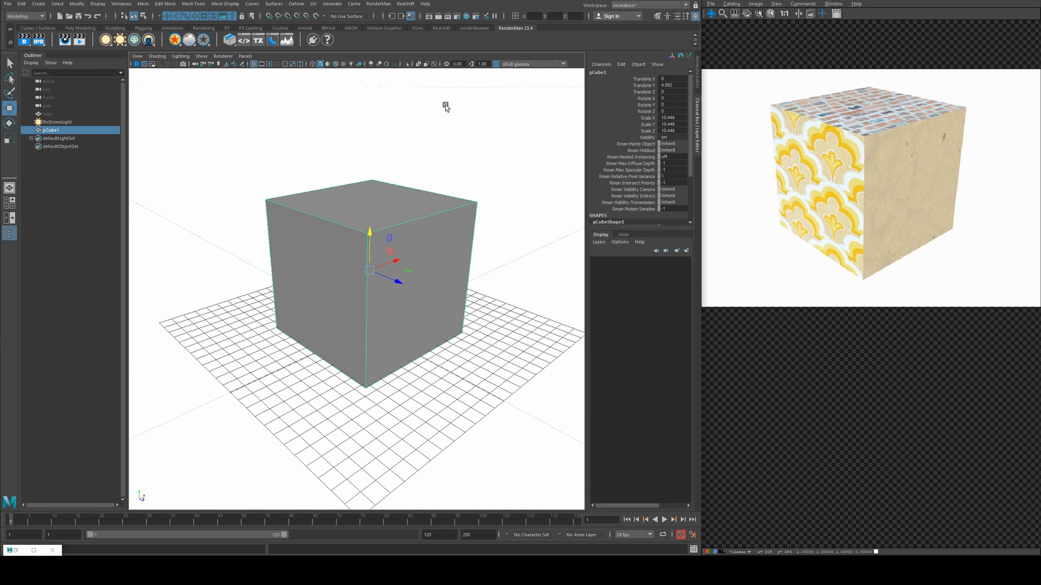
{"action": "mouse_move", "coordinate": [215, 339]}
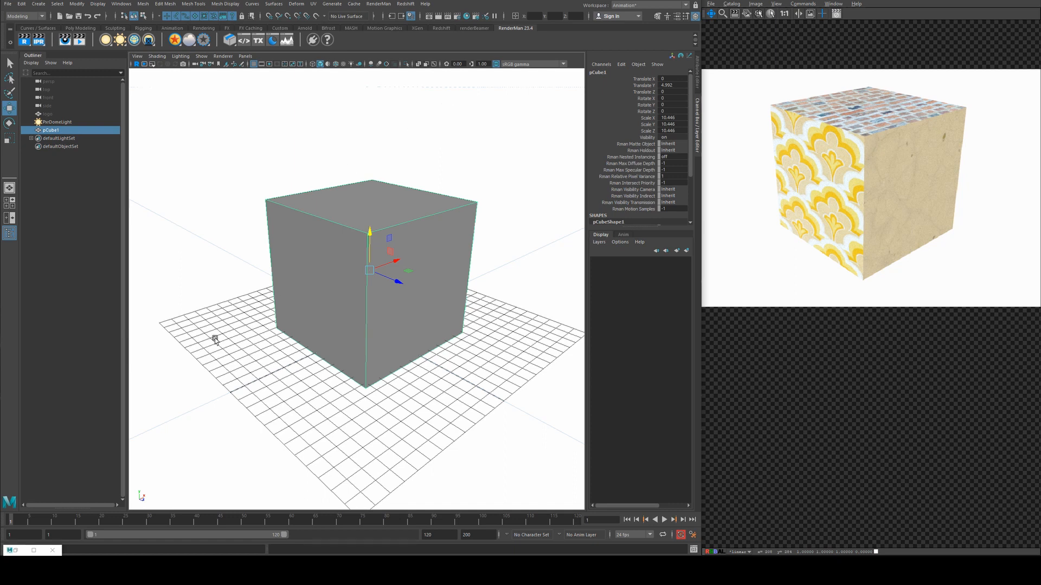
{"action": "mouse_move", "coordinate": [371, 327]}
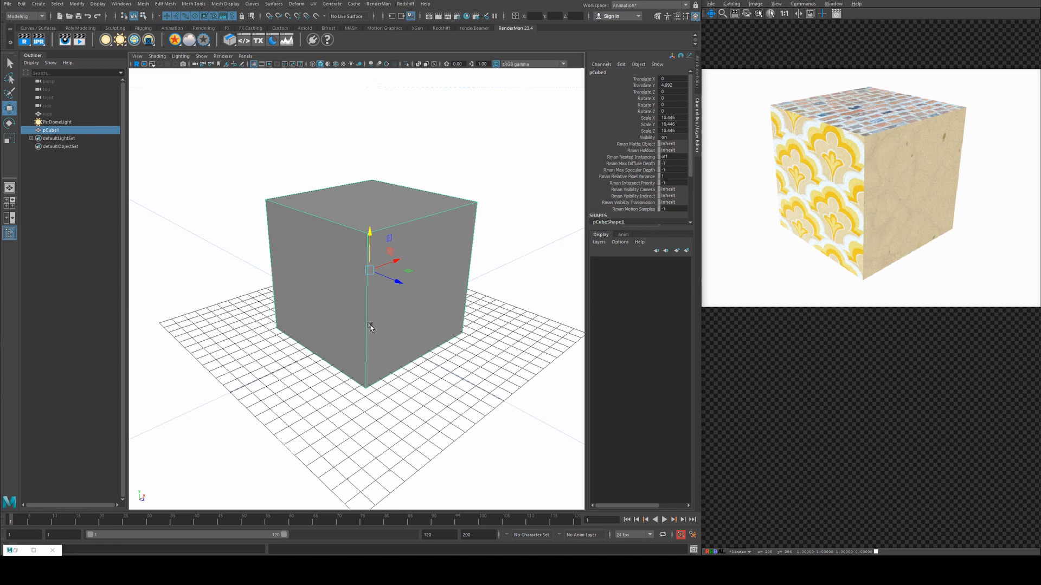
{"action": "mouse_move", "coordinate": [371, 323]}
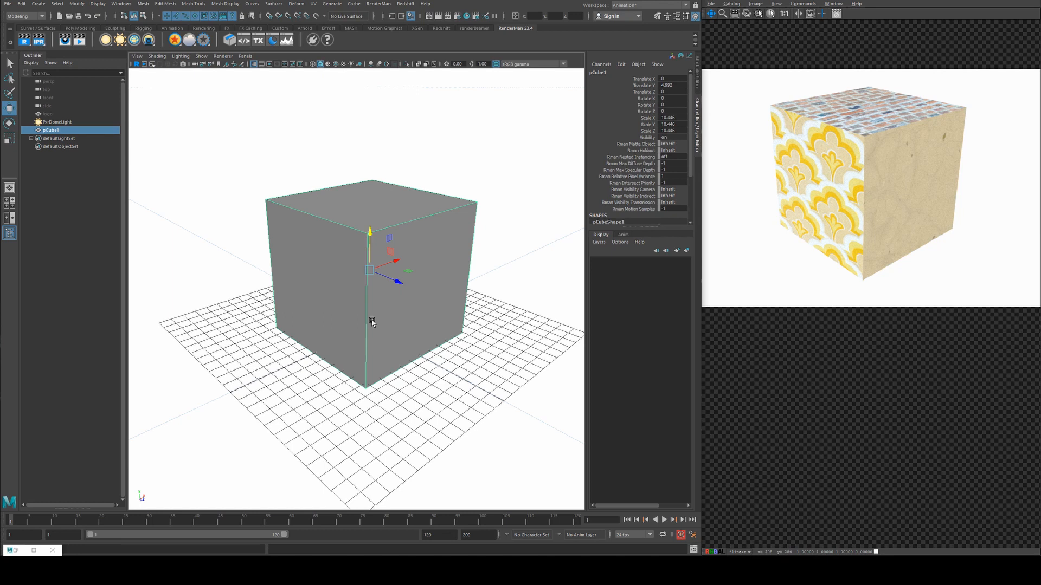
{"action": "mouse_move", "coordinate": [746, 124]}
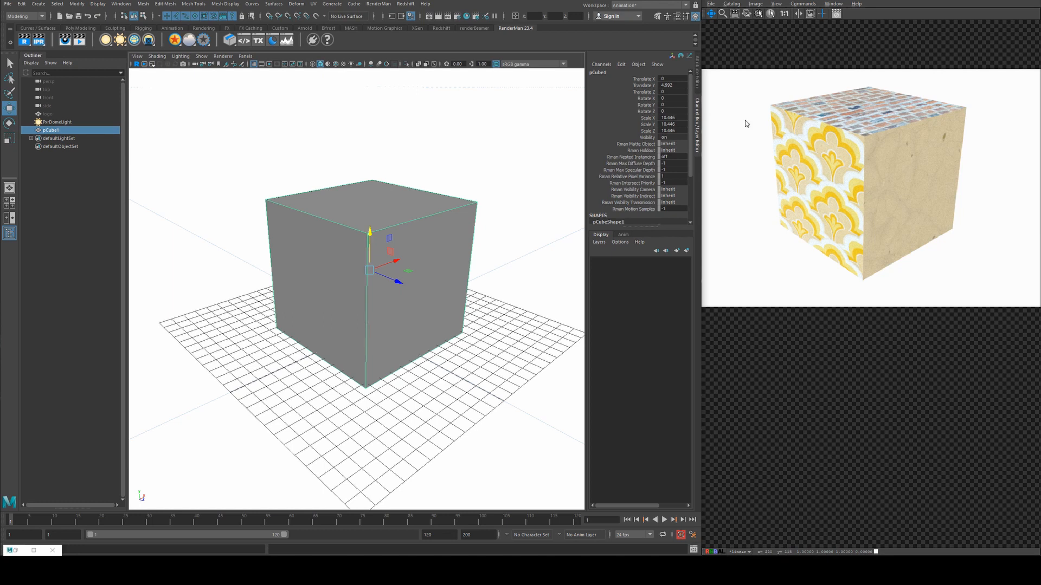
{"action": "mouse_move", "coordinate": [413, 215]}
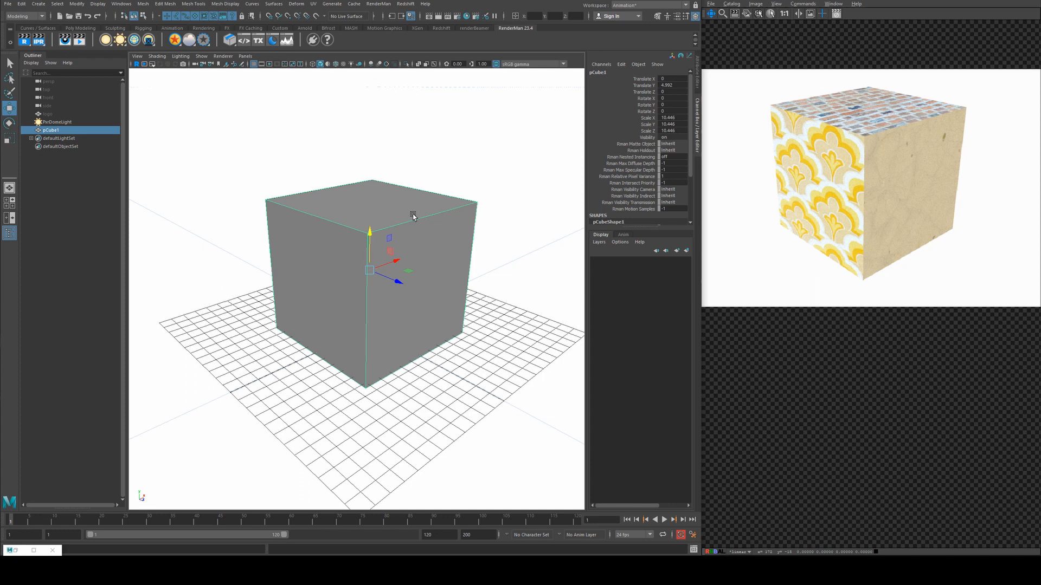
{"action": "mouse_move", "coordinate": [408, 200]}
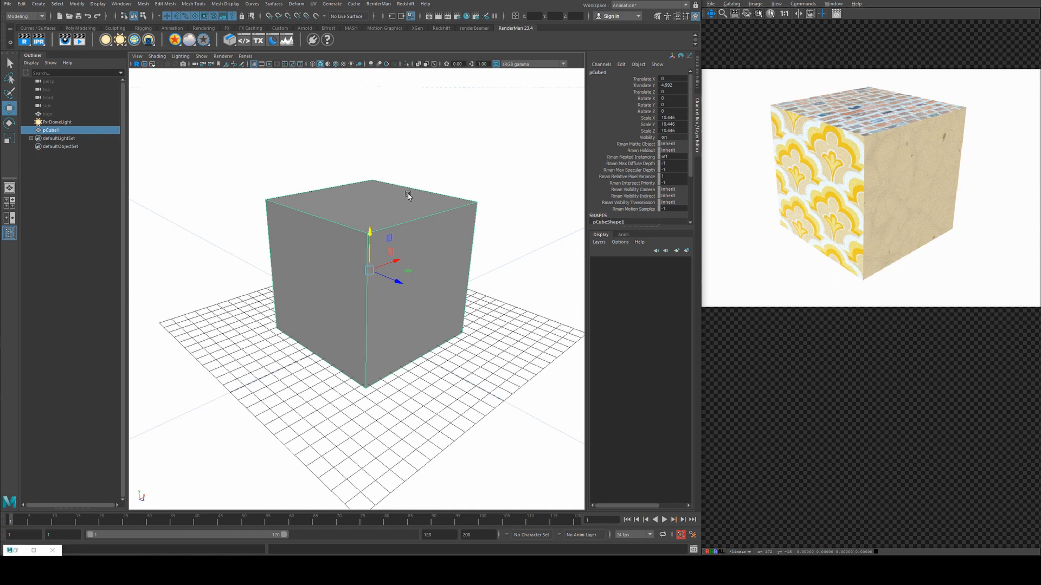
{"action": "mouse_move", "coordinate": [99, 546]}
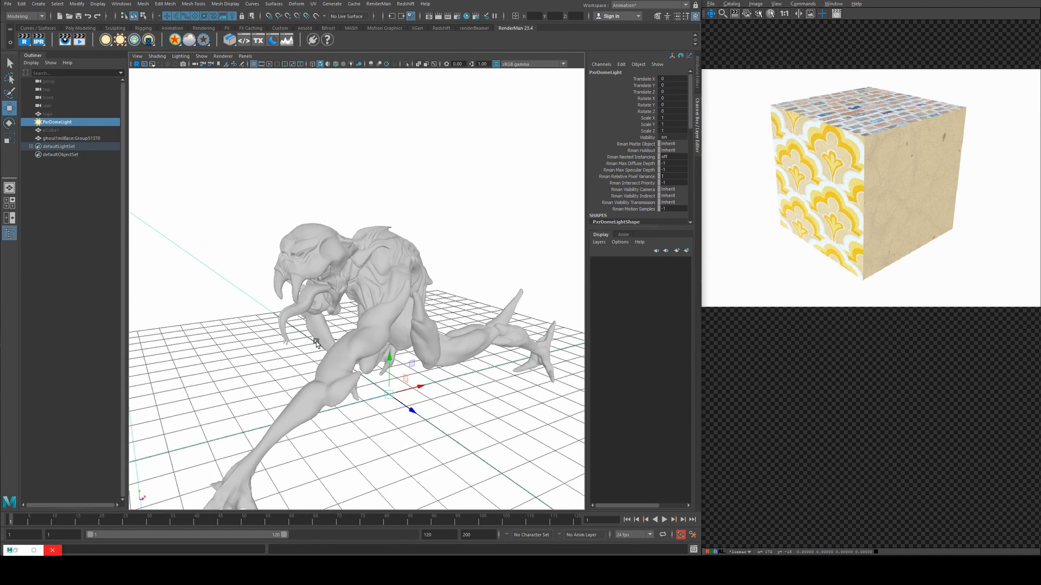
{"action": "mouse_move", "coordinate": [355, 268]}
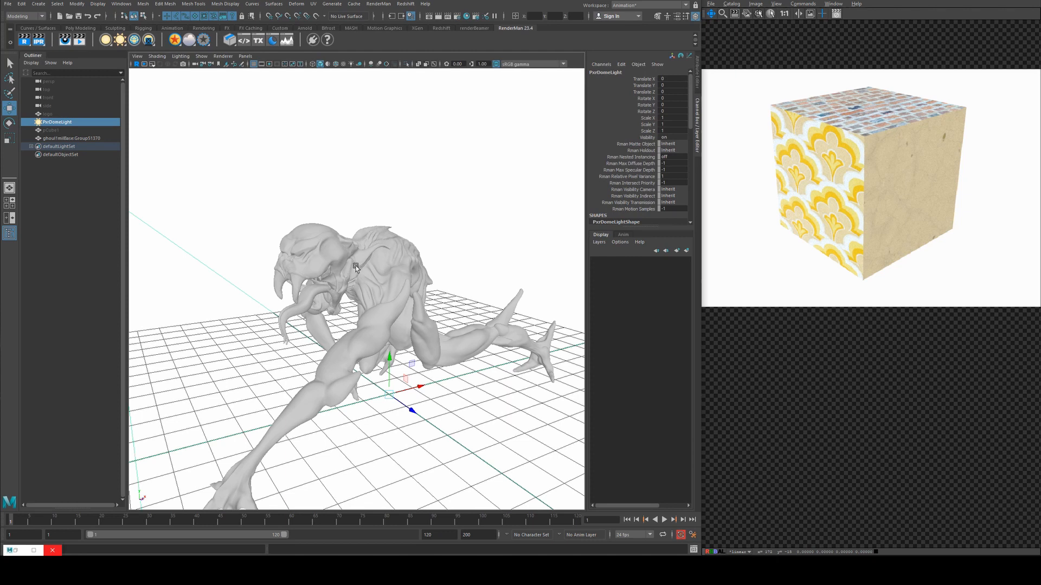
{"action": "mouse_move", "coordinate": [381, 289]}
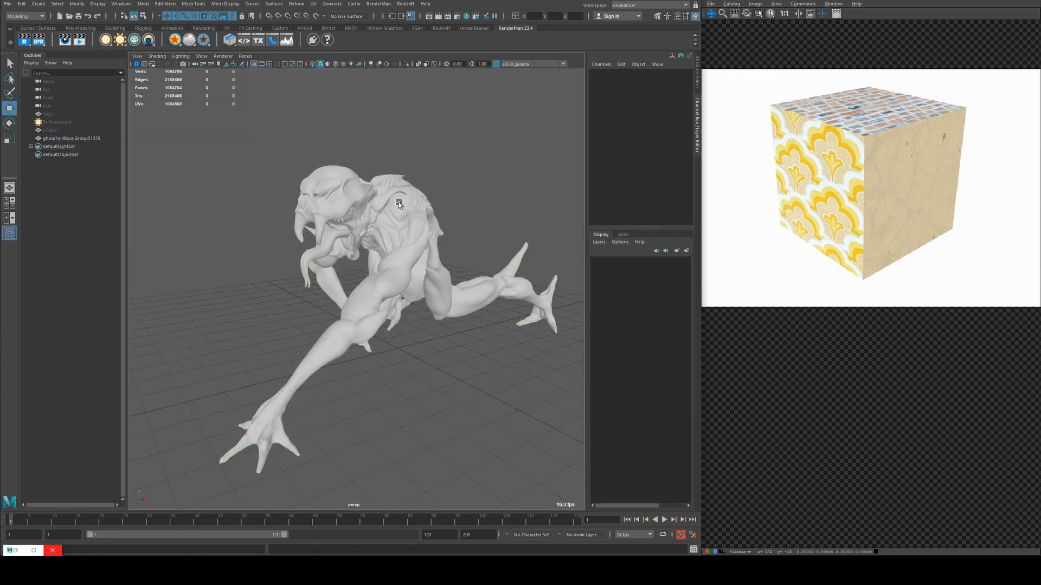
{"action": "left_click_drag", "start_coordinate": [398, 202], "coordinate": [297, 182]}
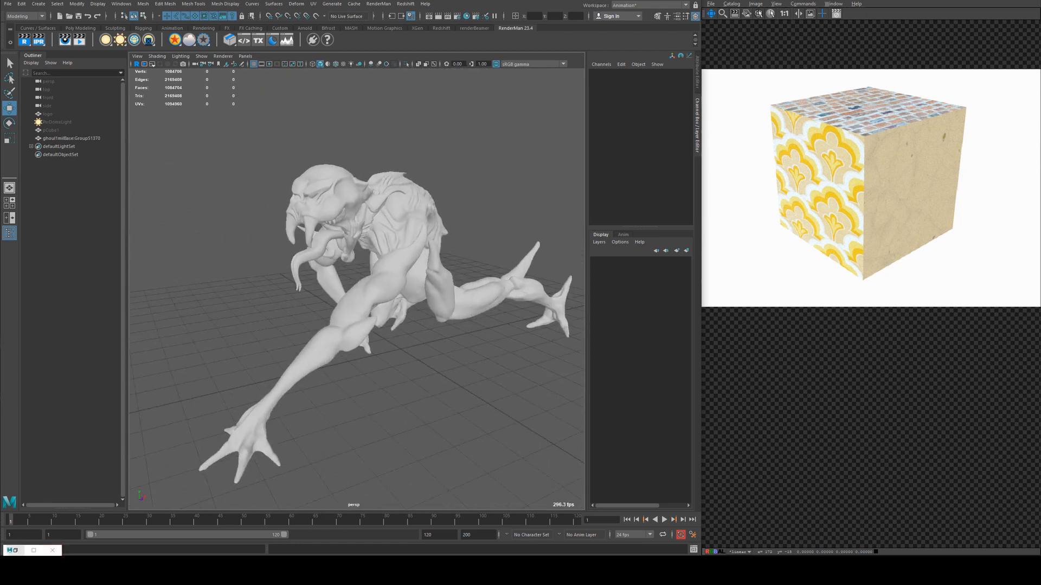
{"action": "left_click", "coordinate": [56, 121]}
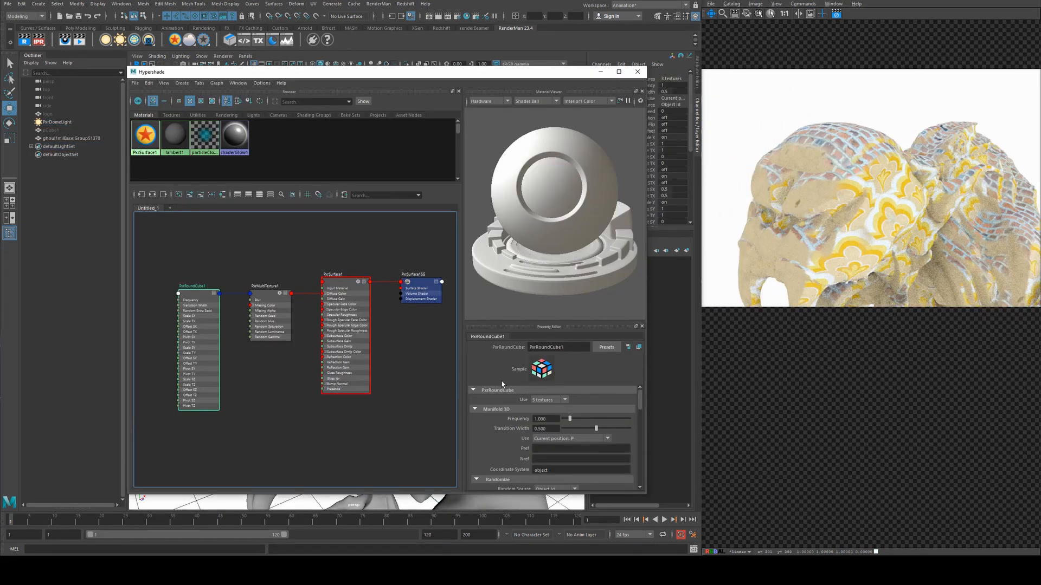
- Set the PxrRoundCube Transition Width to 1.000 for a softer blend on the creature
{"action": "scroll", "scroll_direction": "down", "scroll_amount": 3}
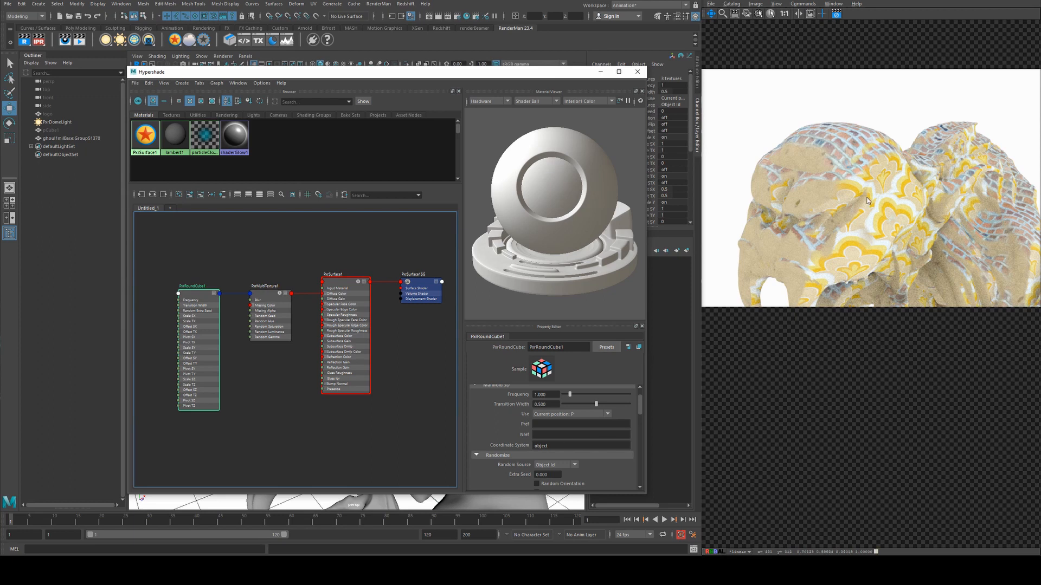
{"action": "mouse_move", "coordinate": [801, 131]}
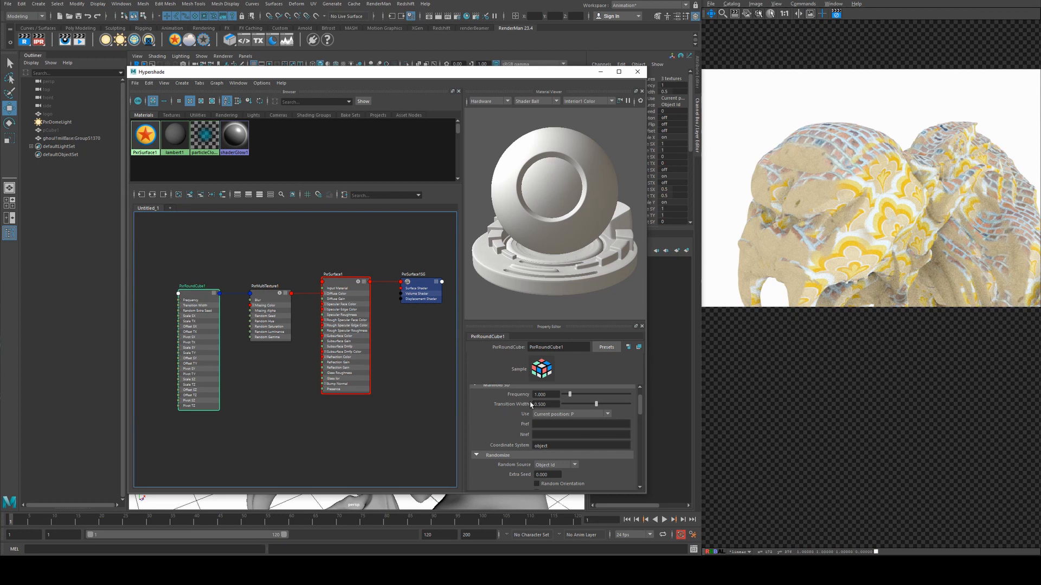
{"action": "mouse_move", "coordinate": [802, 146]}
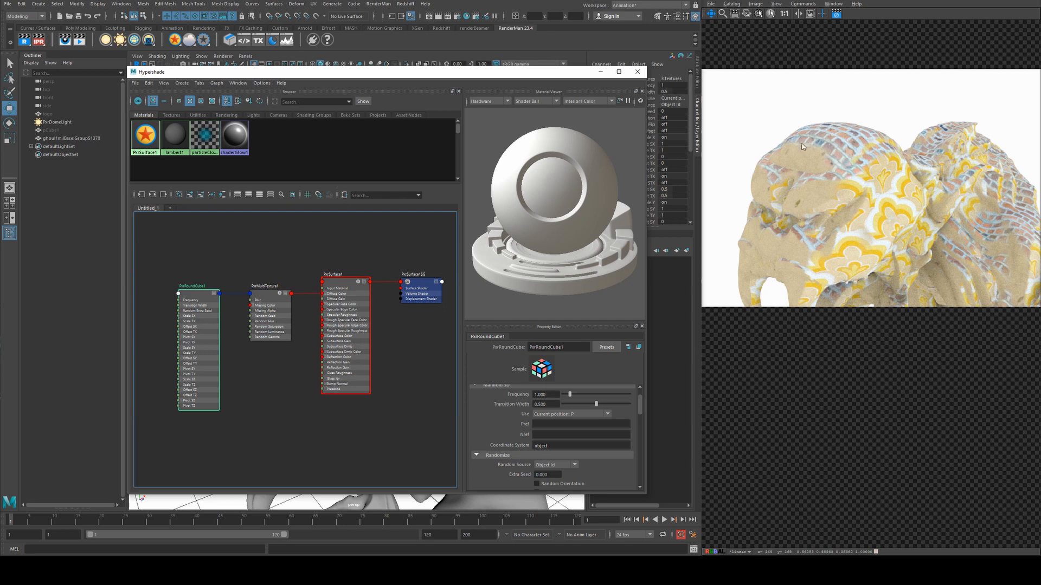
{"action": "mouse_move", "coordinate": [843, 120]}
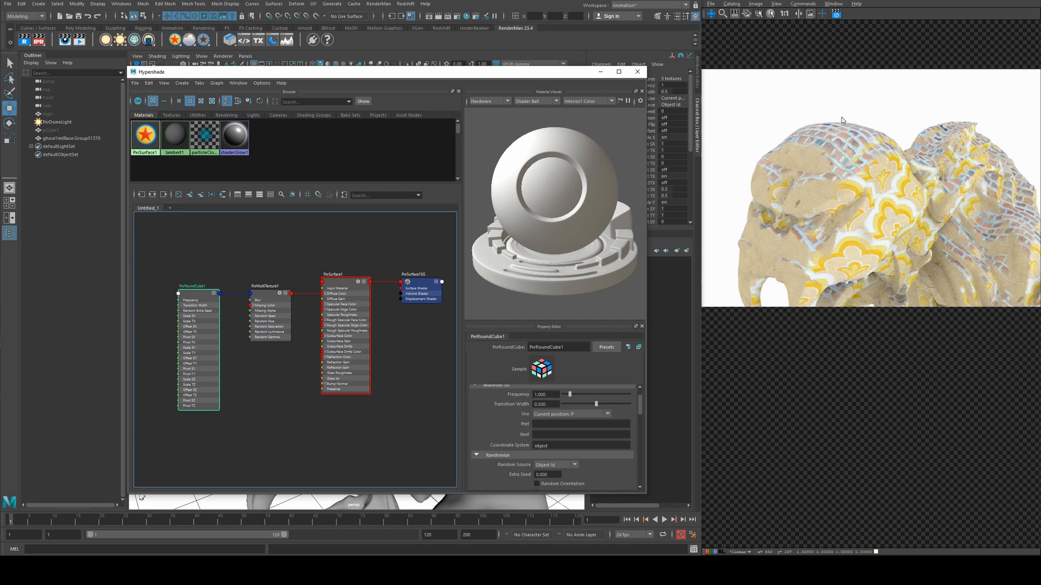
{"action": "scroll", "scroll_direction": "down", "scroll_amount": 3}
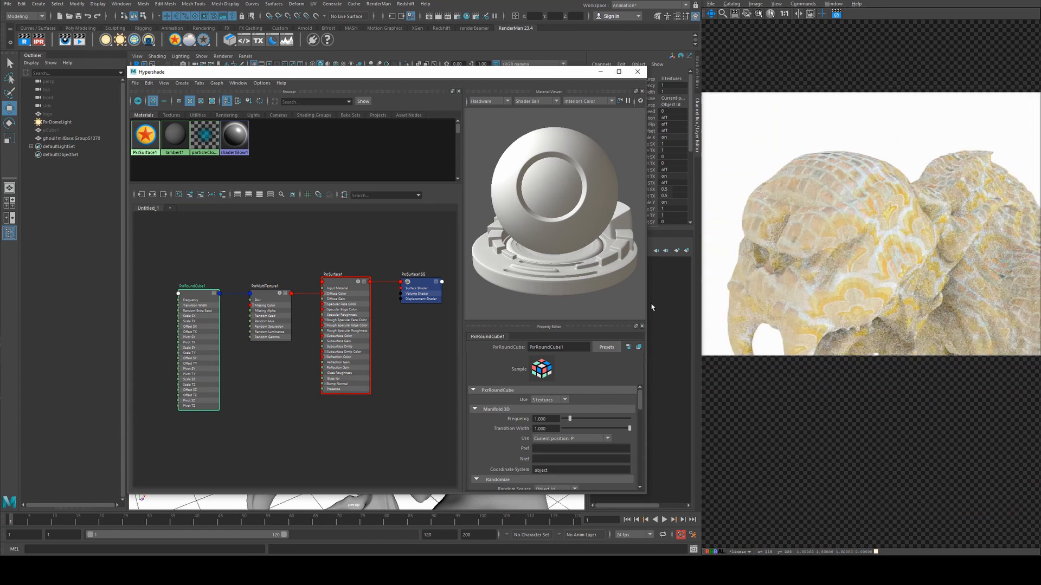
{"action": "left_click", "coordinate": [636, 72]}
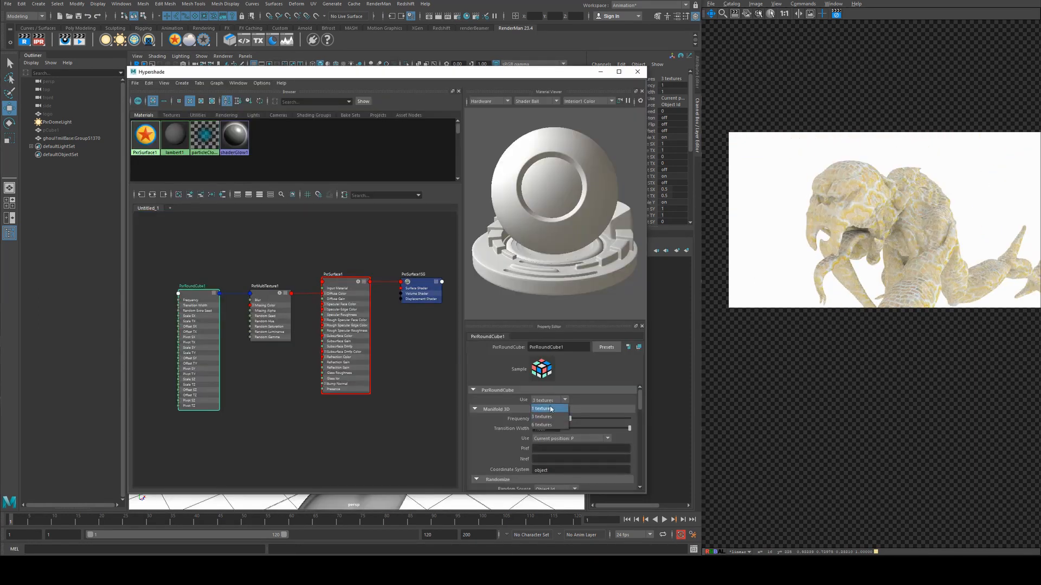
- Use 1 texture for all axes and set Y Axis Scale S and Scale T to 0.200
{"action": "left_click", "coordinate": [542, 409]}
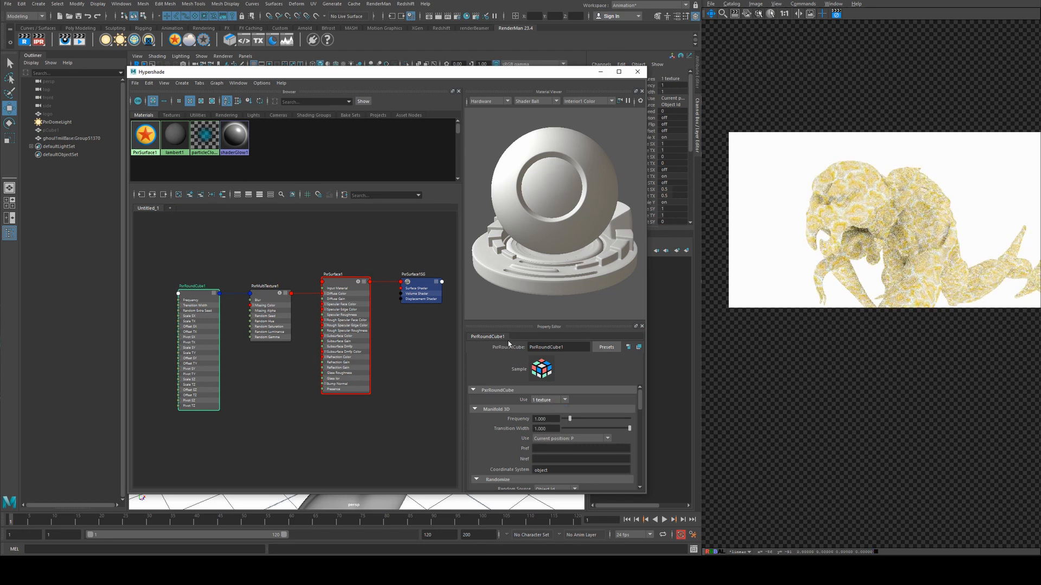
{"action": "scroll", "scroll_direction": "down", "scroll_amount": 3}
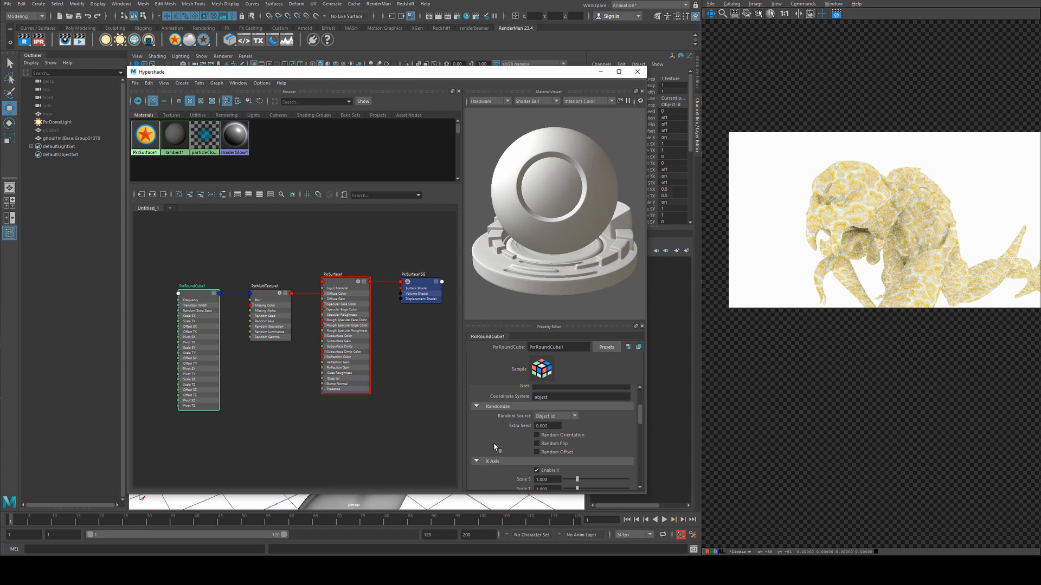
{"action": "scroll", "scroll_direction": "down", "scroll_amount": 3}
{"action": "type", "text": "0.200"}
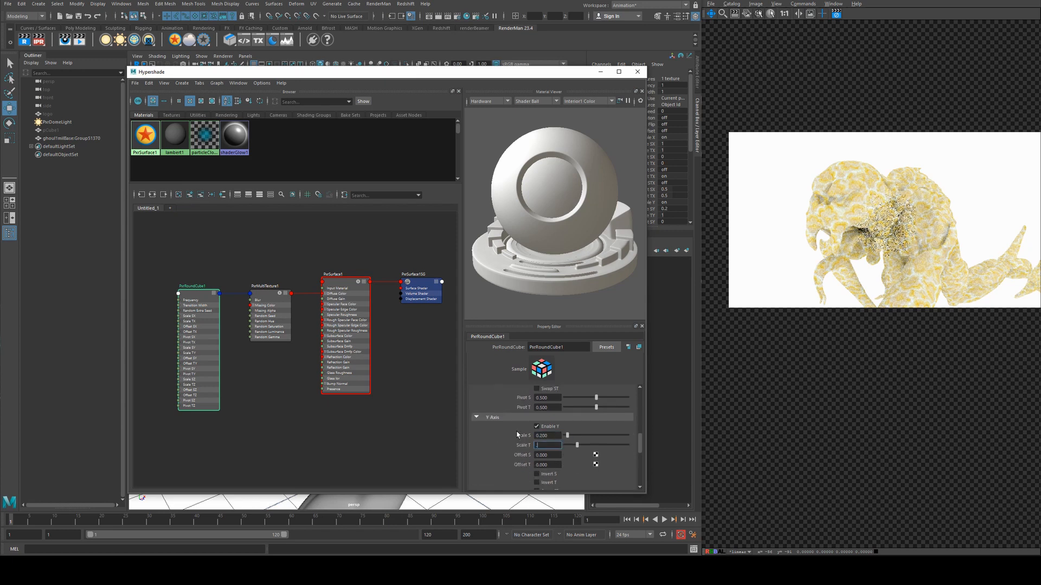
{"action": "left_click", "coordinate": [636, 71]}
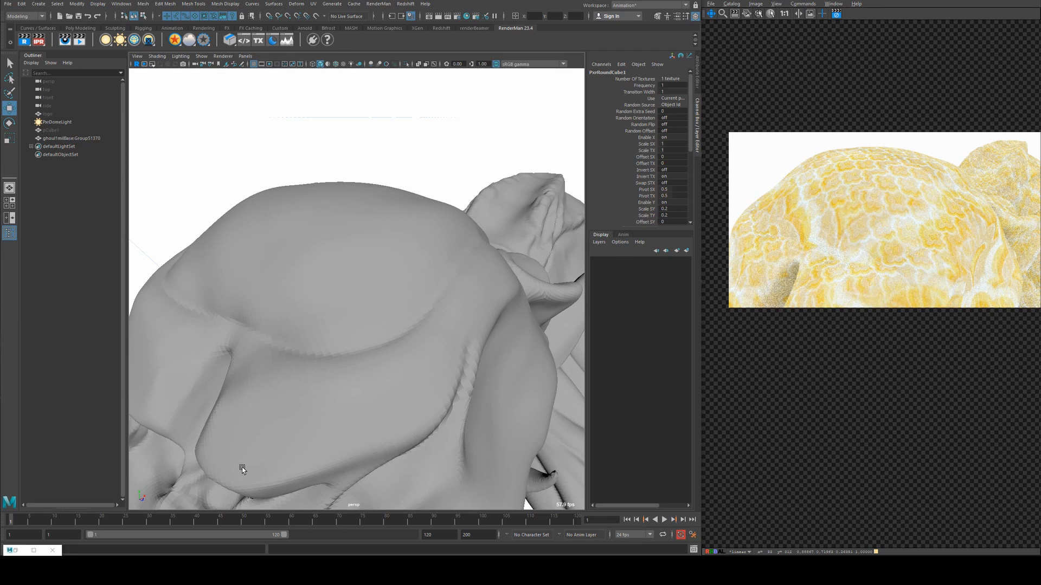
{"action": "mouse_move", "coordinate": [246, 462]}
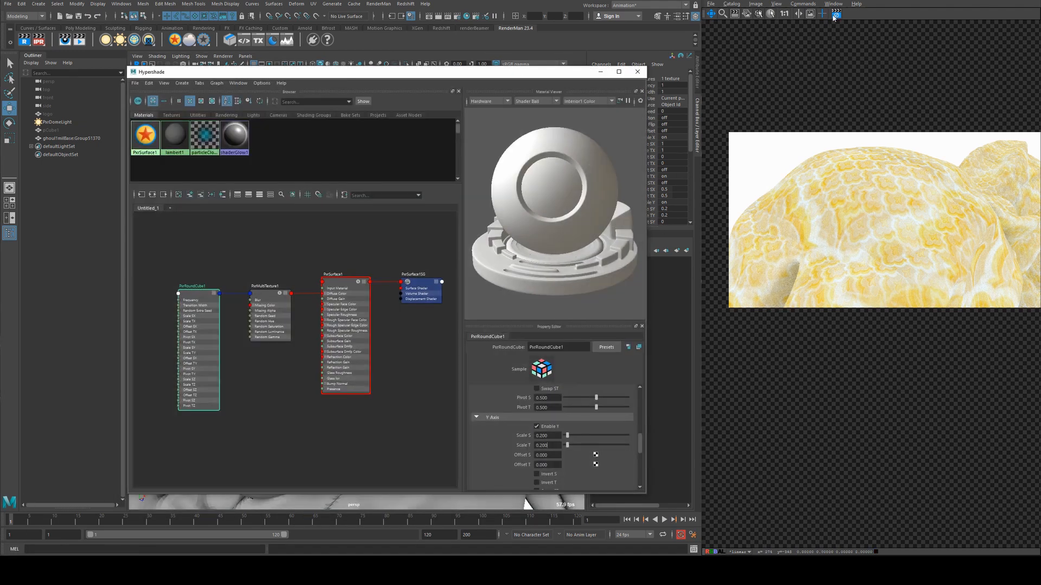
{"action": "left_click", "coordinate": [636, 71]}
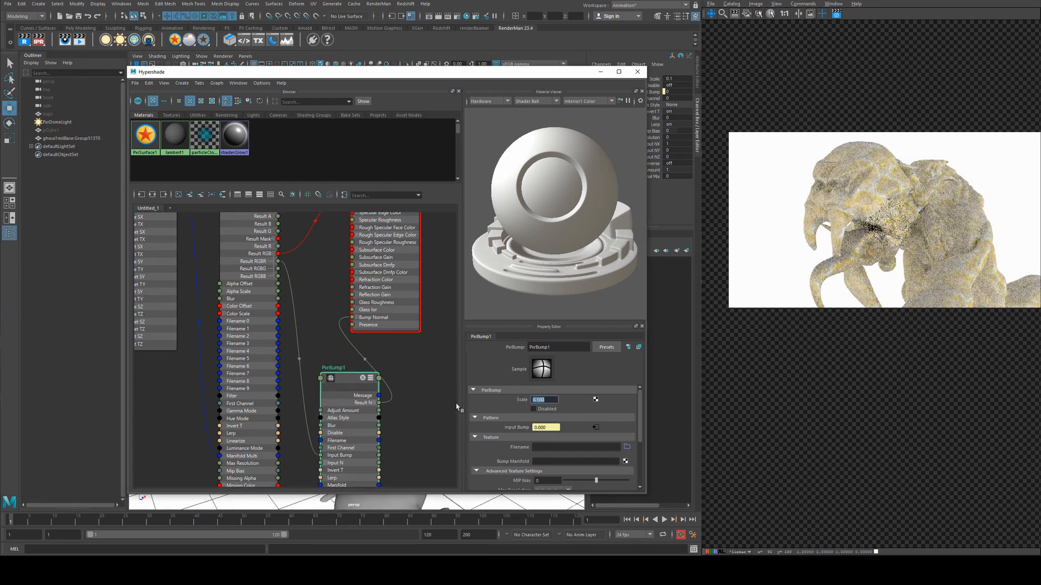
- Connect a new PxrBump node to the PxrSurface Bump Normal input and re-render the creature
{"action": "left_click", "coordinate": [636, 72]}
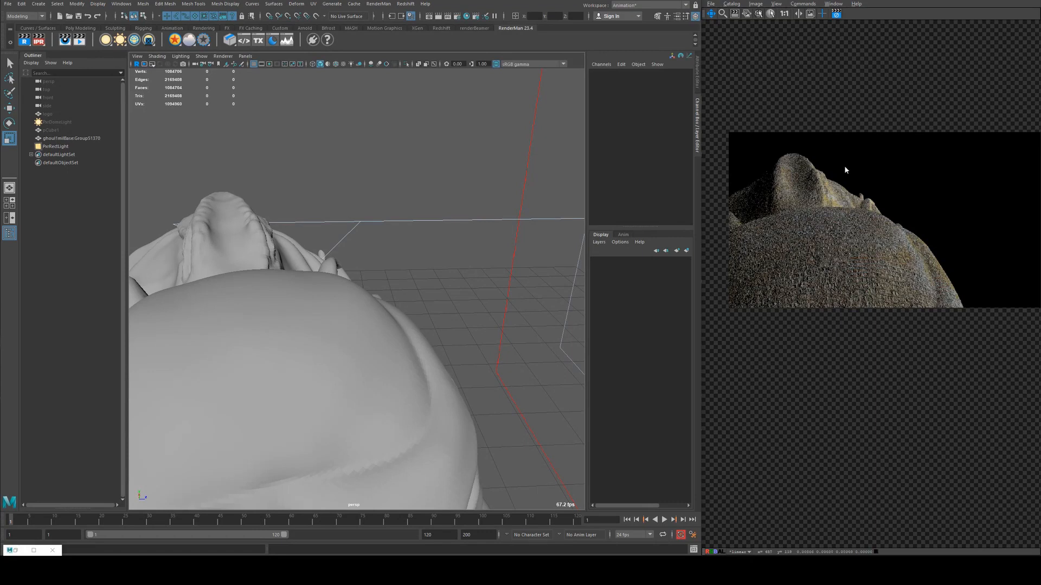
{"action": "mouse_move", "coordinate": [861, 238]}
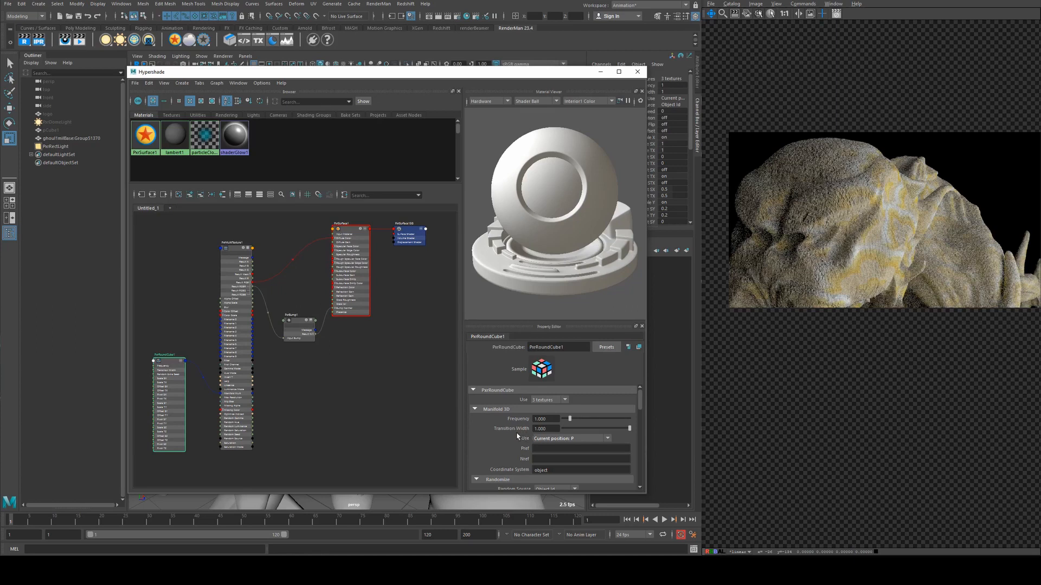
{"action": "mouse_move", "coordinate": [616, 337]}
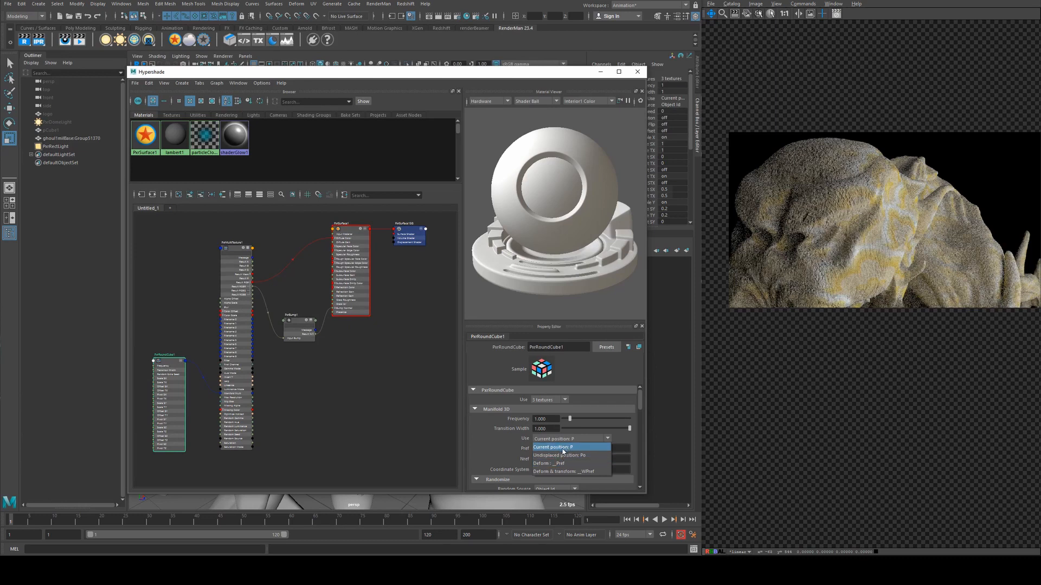
{"action": "mouse_move", "coordinate": [551, 449]}
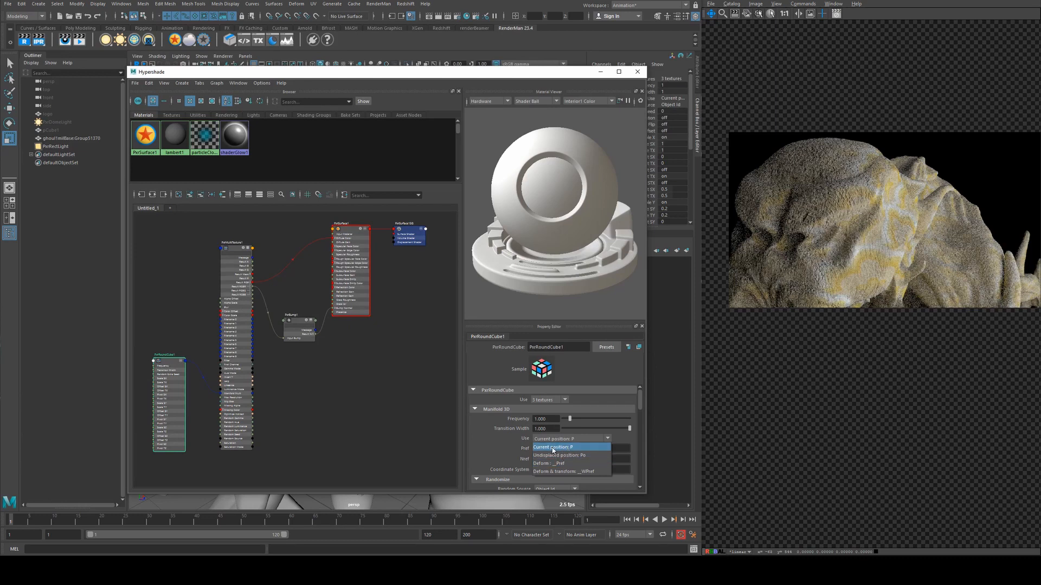
{"action": "left_click", "coordinate": [550, 446]}
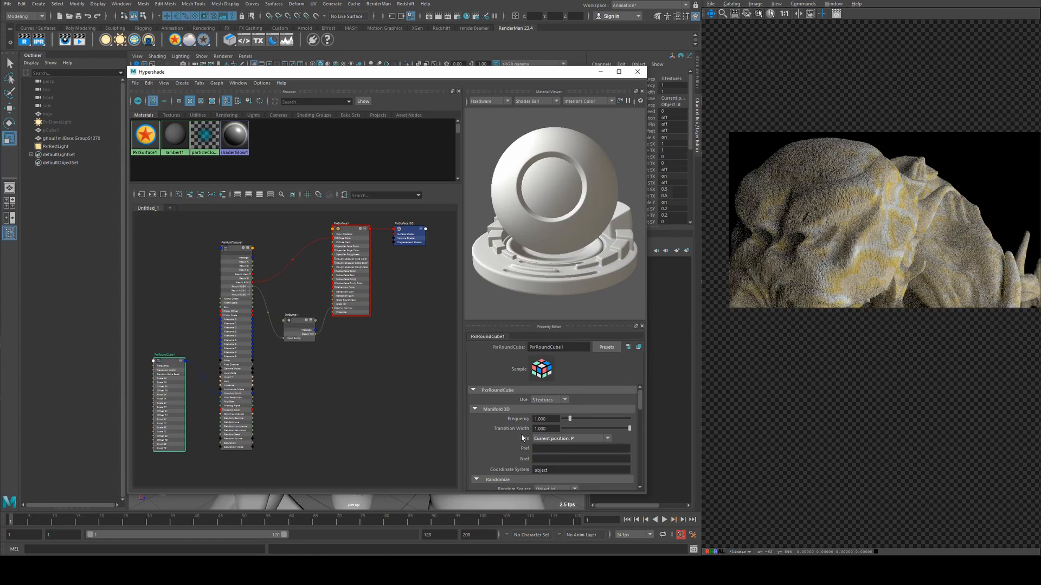
{"action": "mouse_move", "coordinate": [833, 241]}
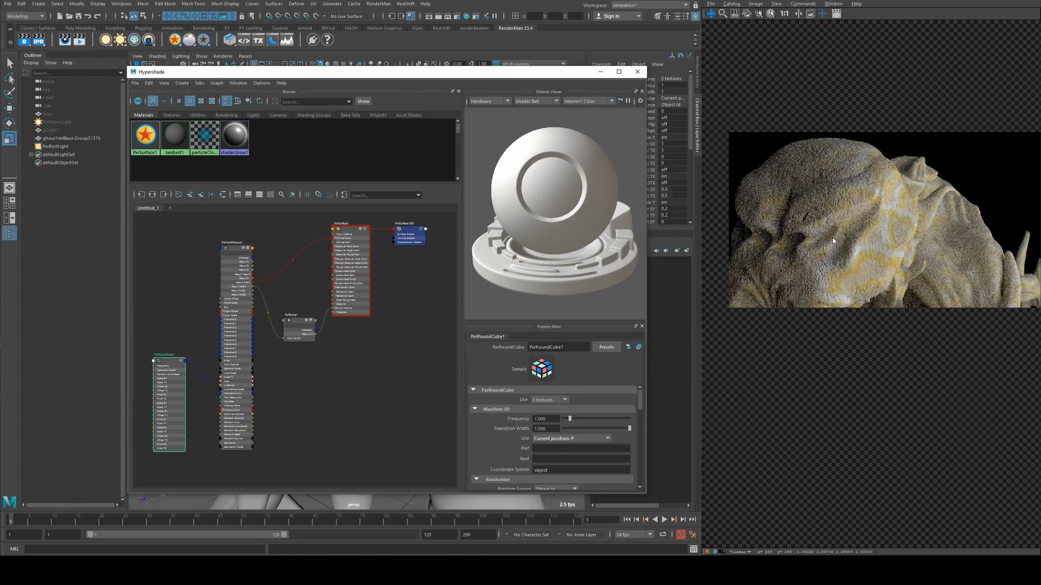
{"action": "mouse_move", "coordinate": [853, 195]}
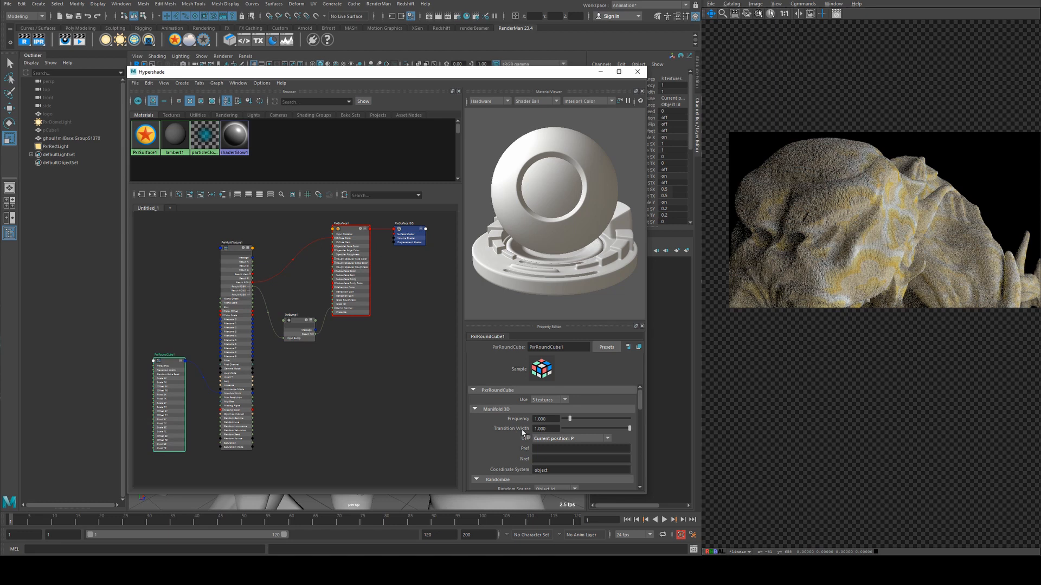
{"action": "scroll", "scroll_direction": "down", "scroll_amount": 3}
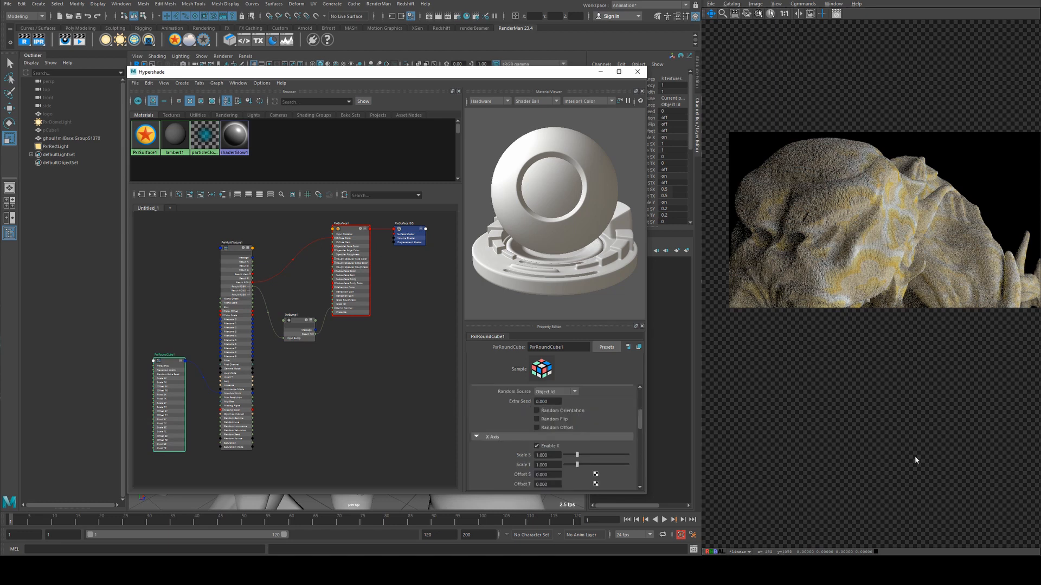
{"action": "scroll", "scroll_direction": "down", "scroll_amount": 3}
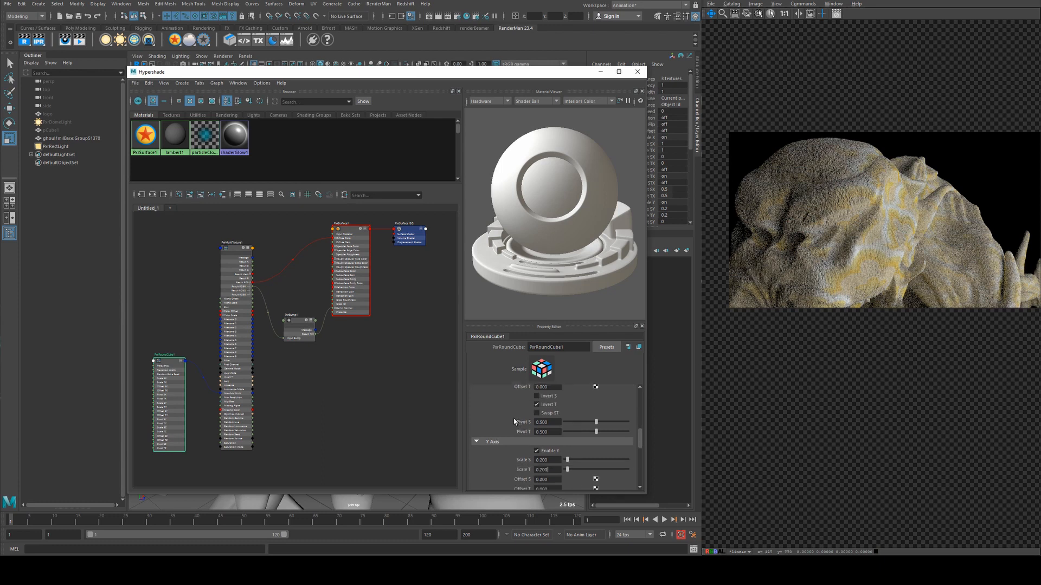
{"action": "scroll", "scroll_direction": "down", "scroll_amount": 3}
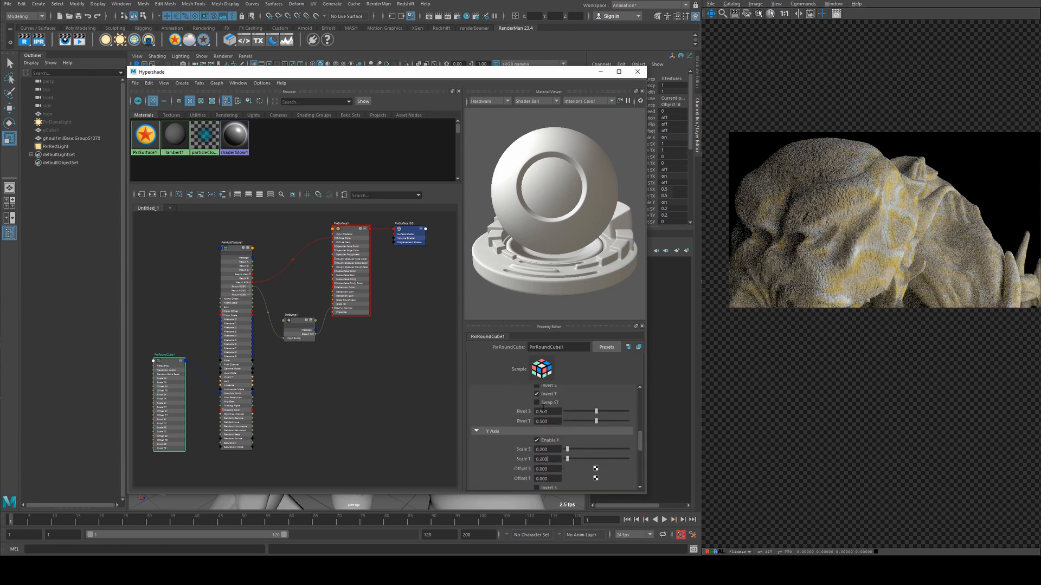
{"action": "left_click", "coordinate": [636, 71]}
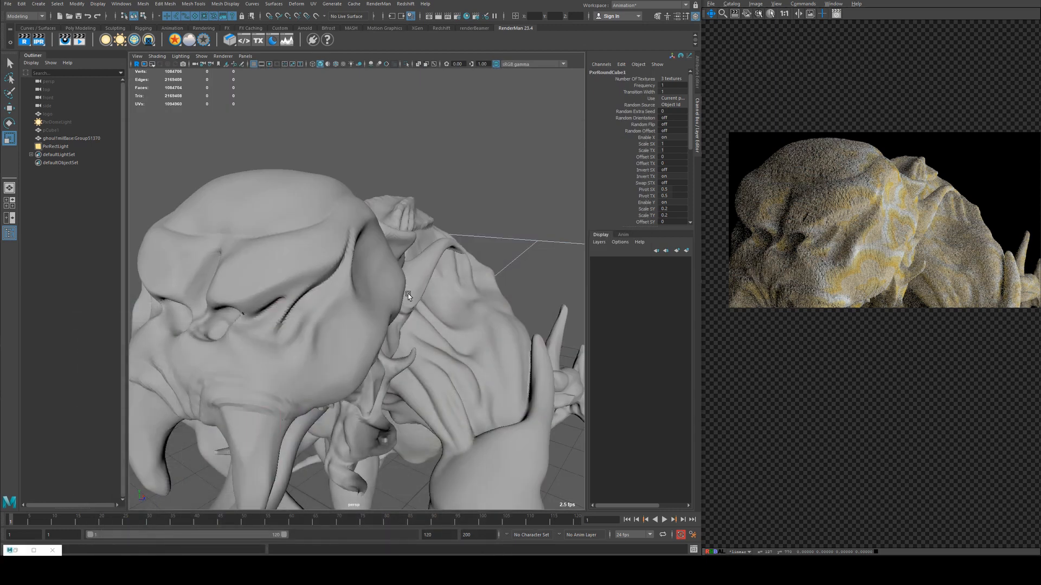